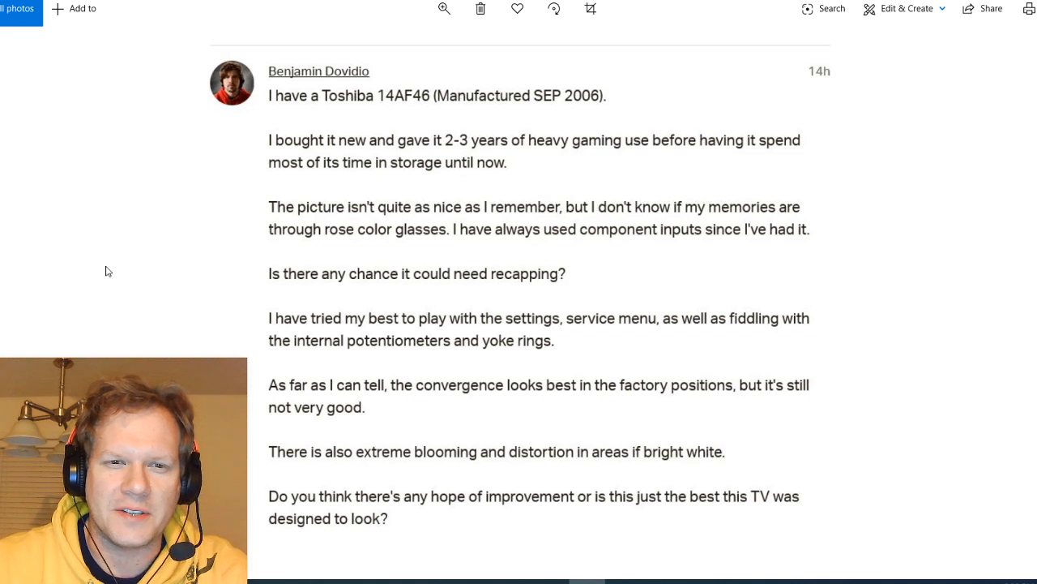
mouse_move(409, 244)
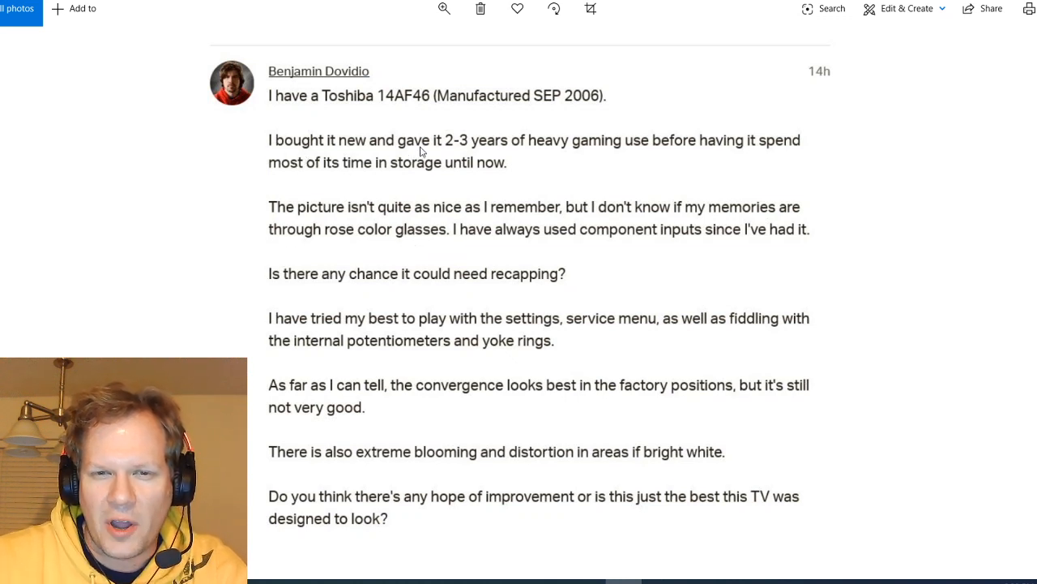
mouse_move(293, 196)
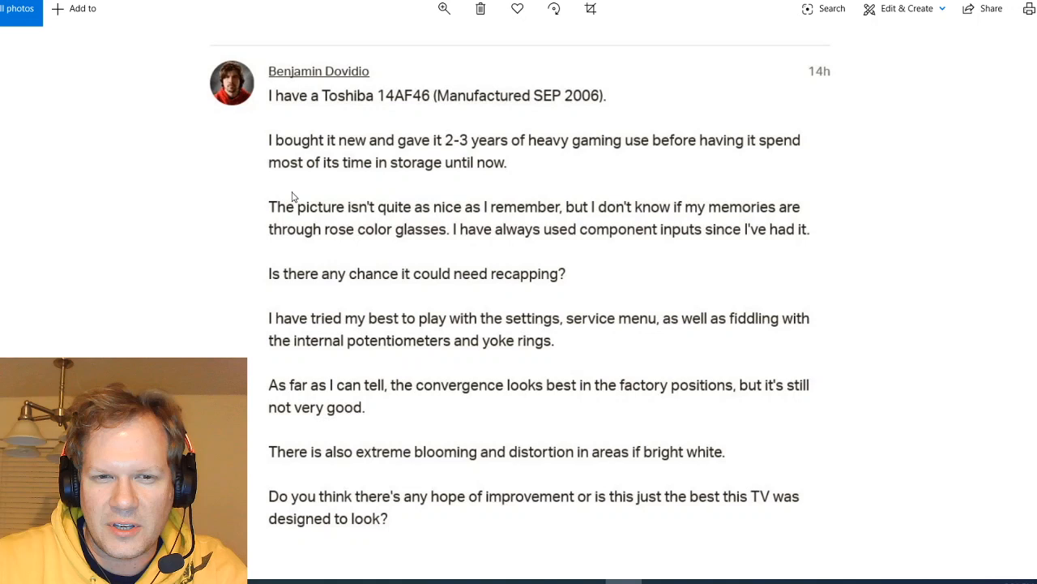
mouse_move(548, 170)
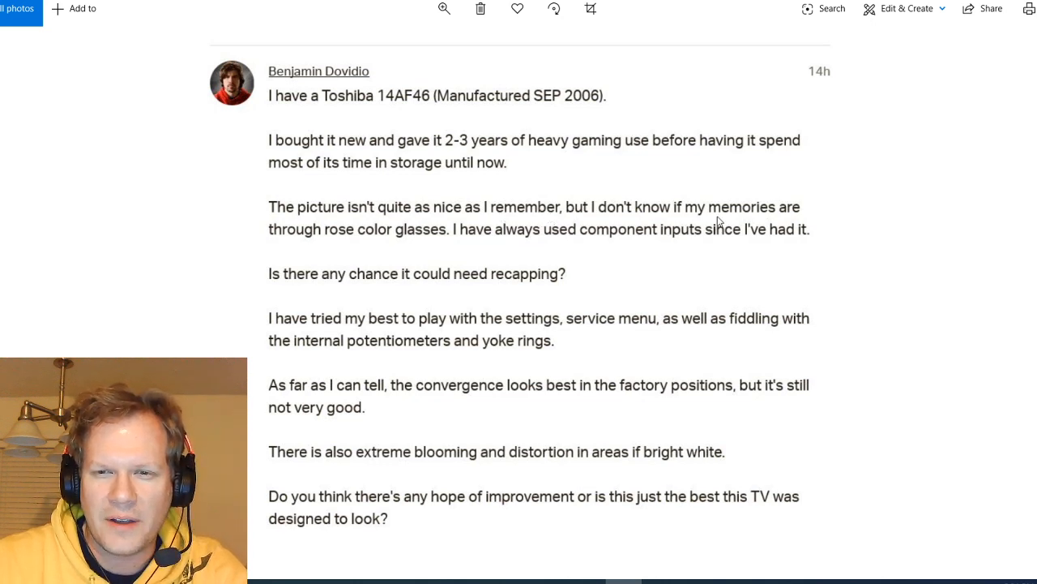
mouse_move(319, 233)
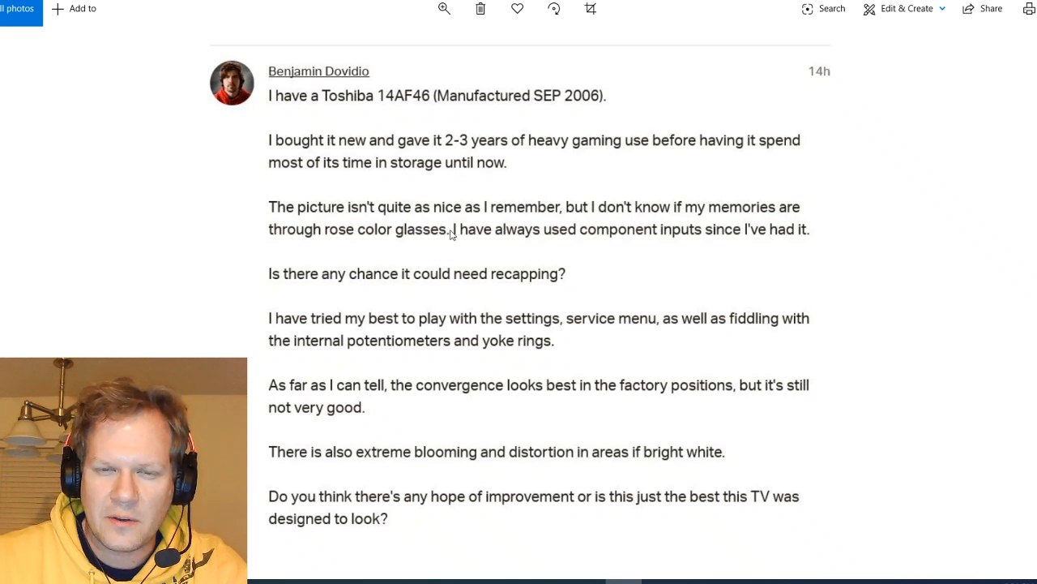
mouse_move(634, 241)
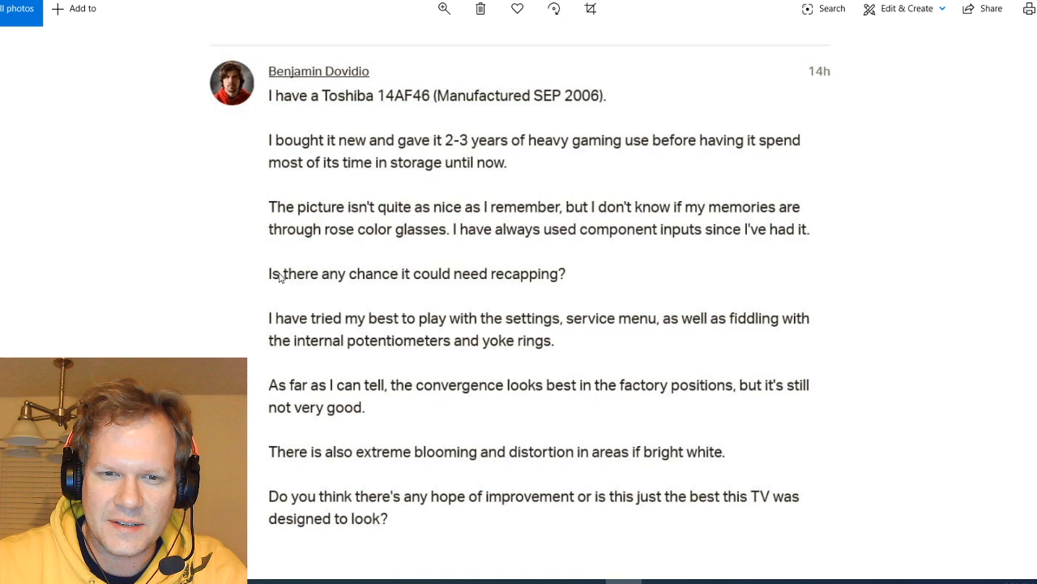
mouse_move(567, 285)
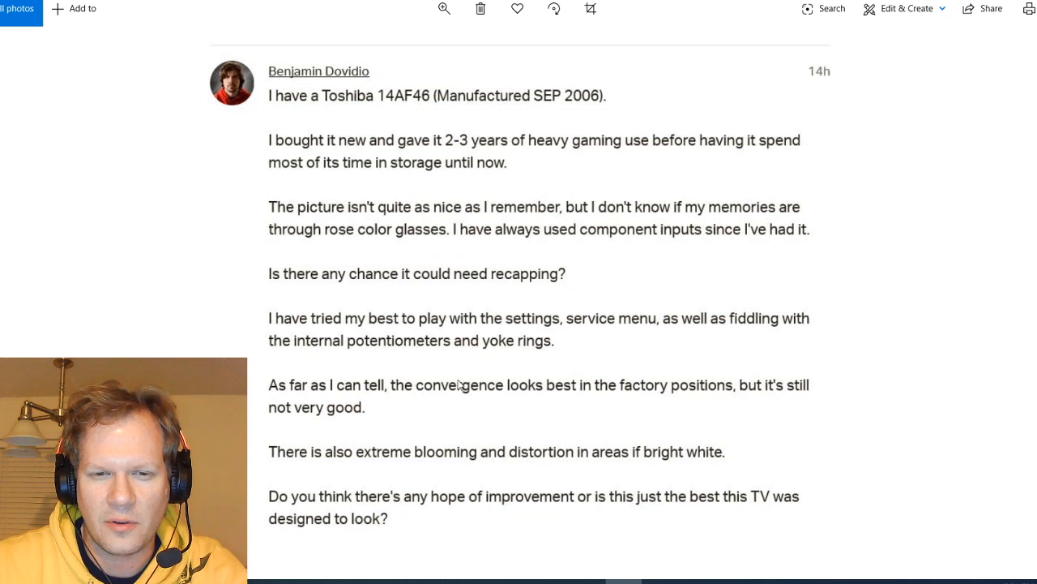
mouse_move(528, 345)
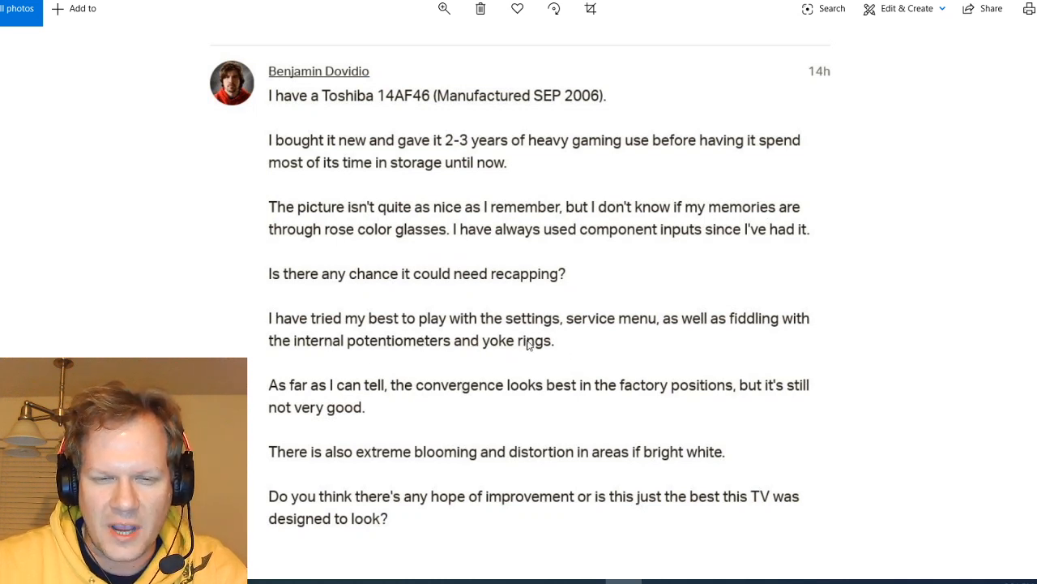
mouse_move(598, 405)
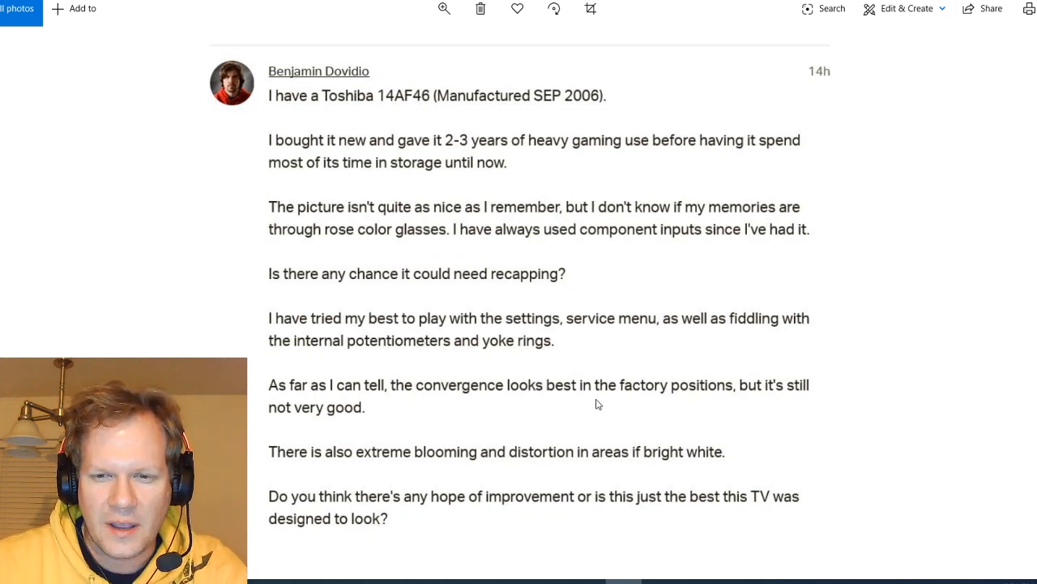
mouse_move(699, 390)
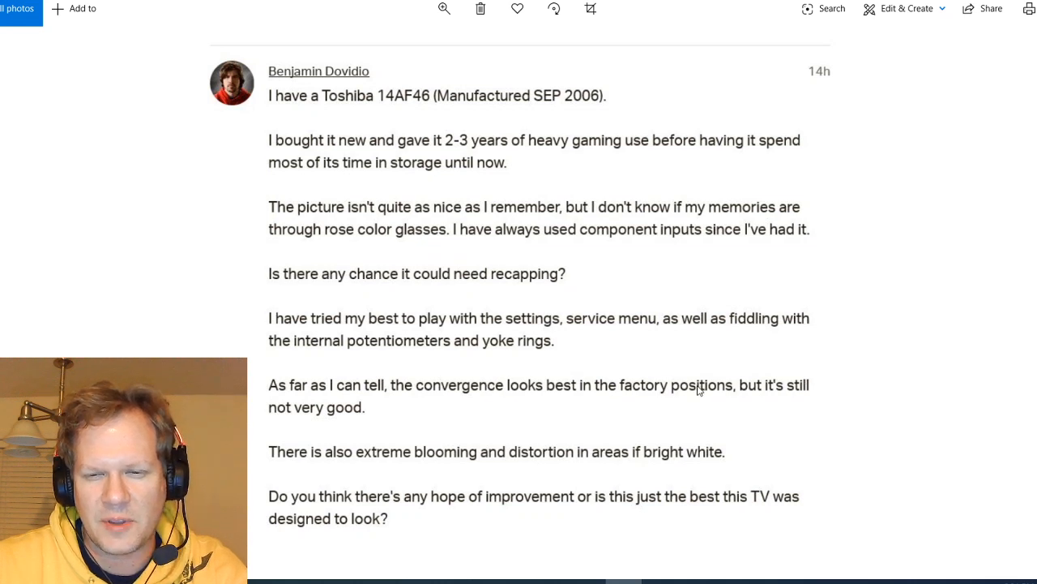
mouse_move(361, 429)
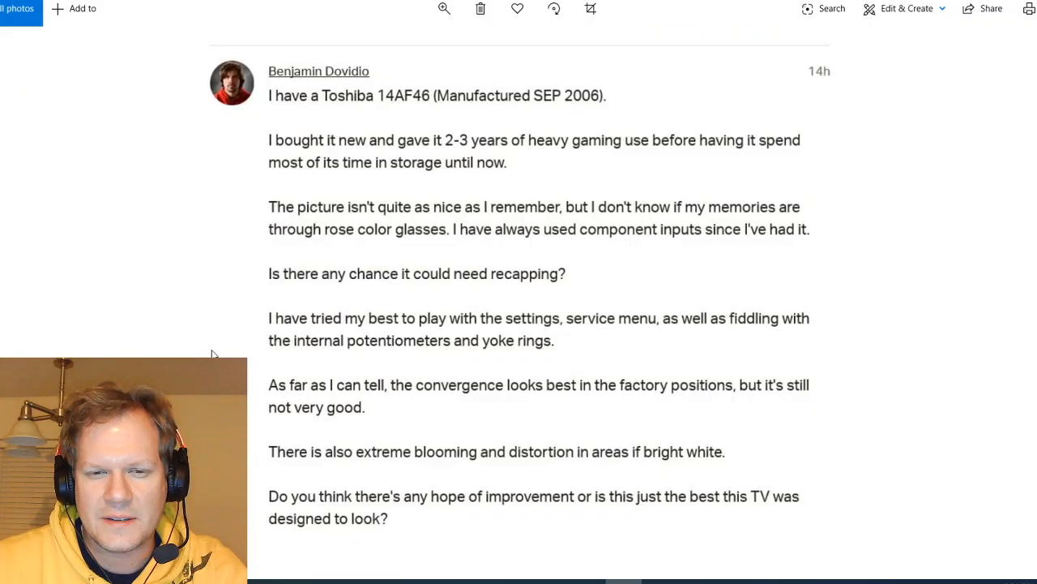
mouse_move(455, 457)
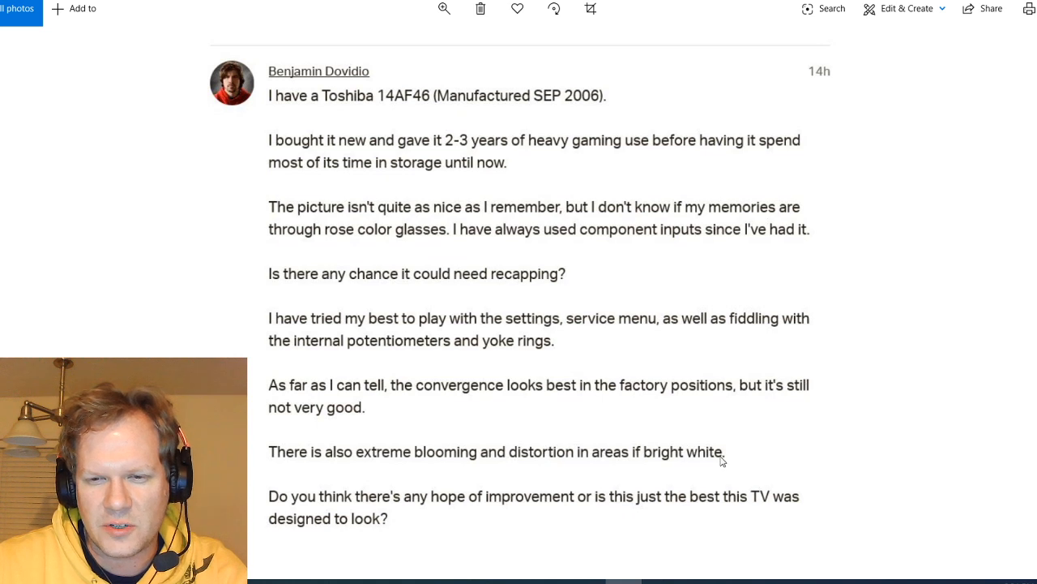
mouse_move(454, 508)
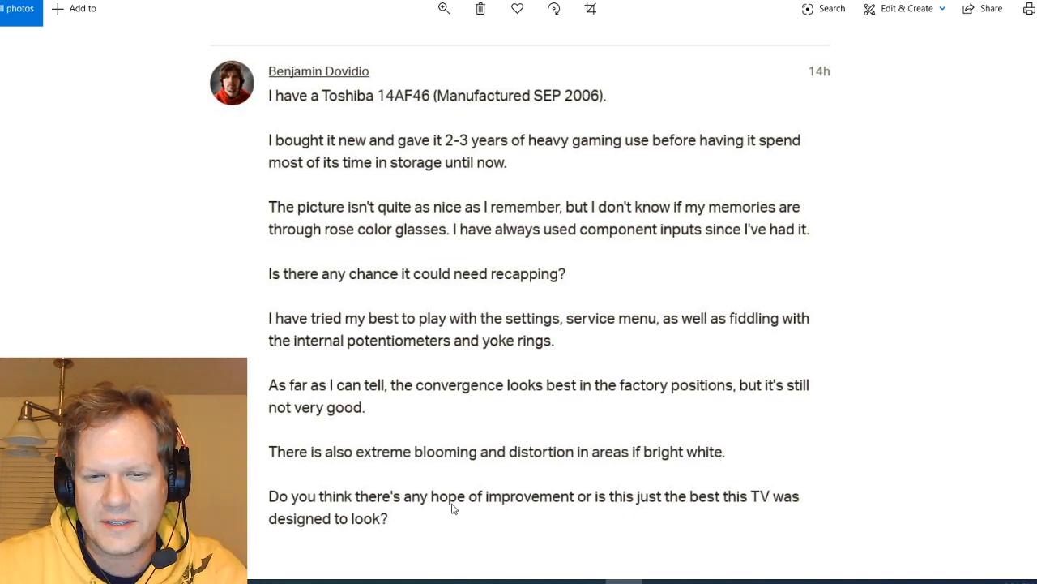
mouse_move(784, 487)
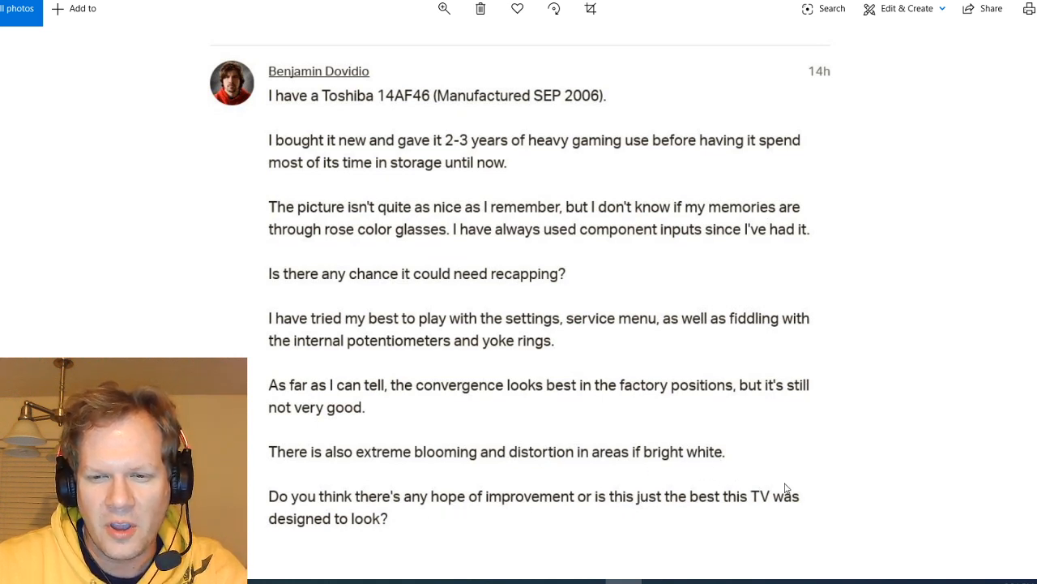
mouse_move(366, 505)
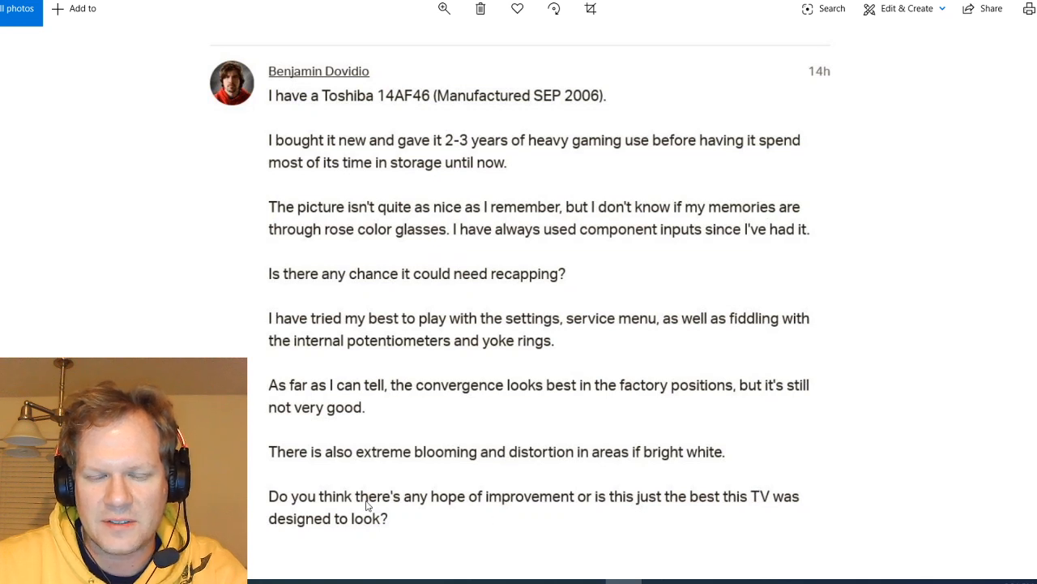
mouse_move(594, 321)
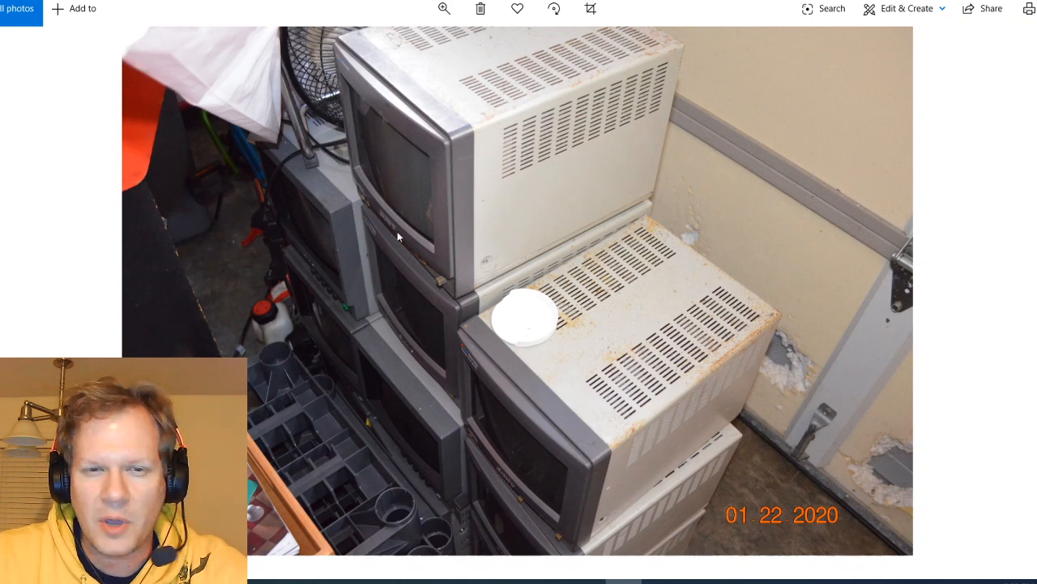
mouse_move(592, 254)
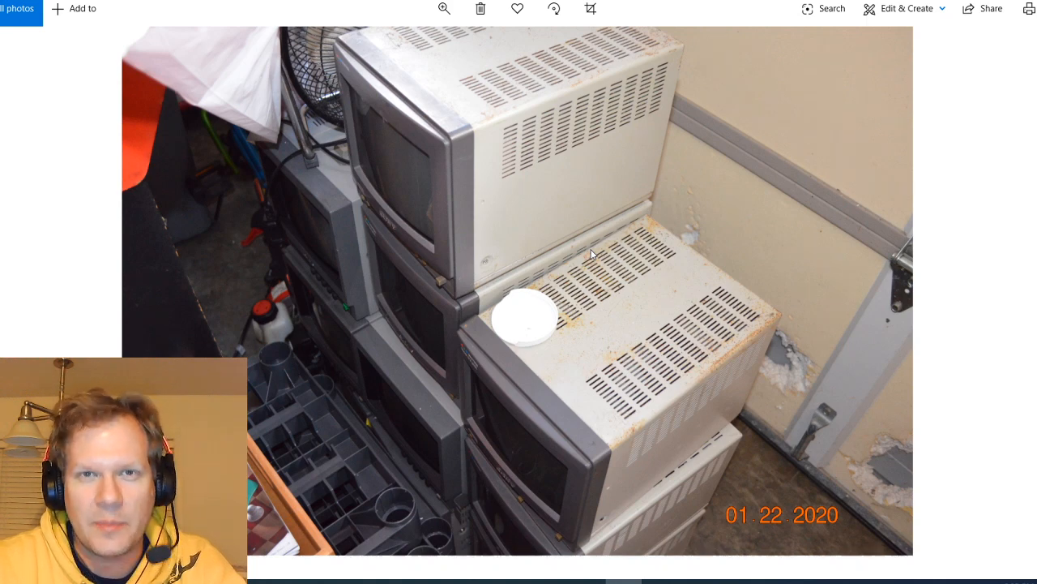
mouse_move(643, 318)
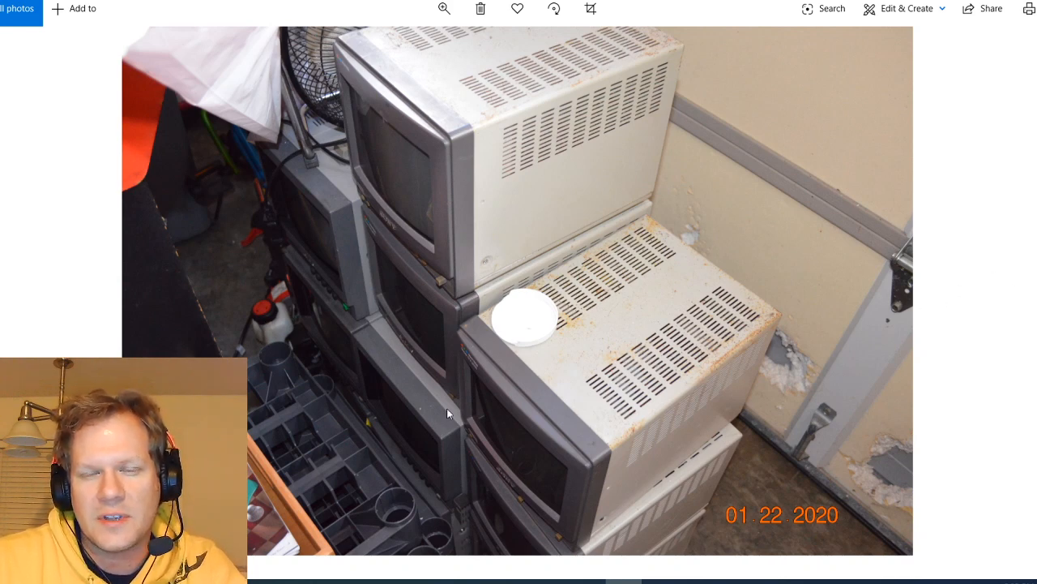
mouse_move(580, 318)
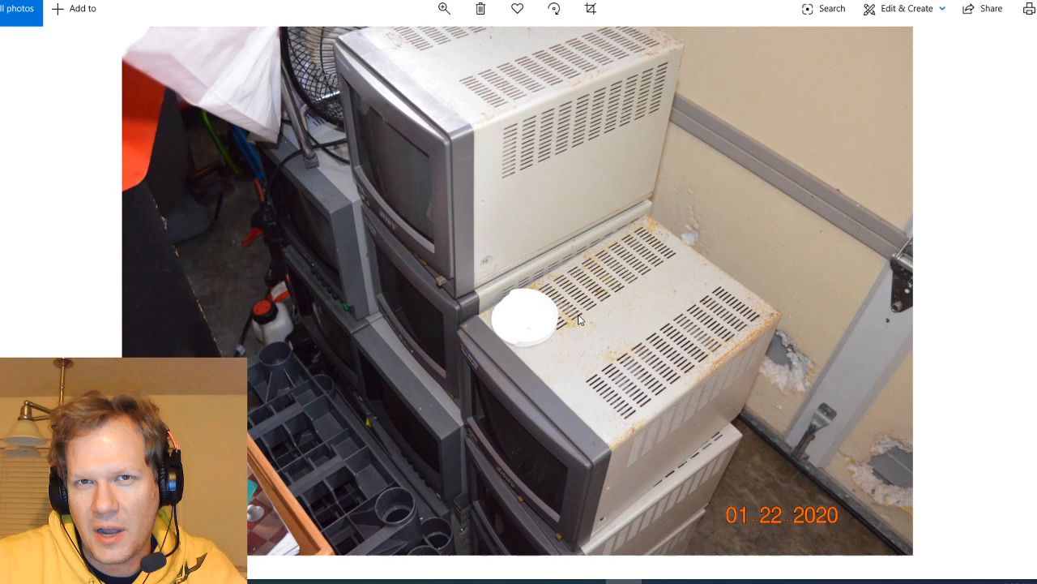
mouse_move(489, 292)
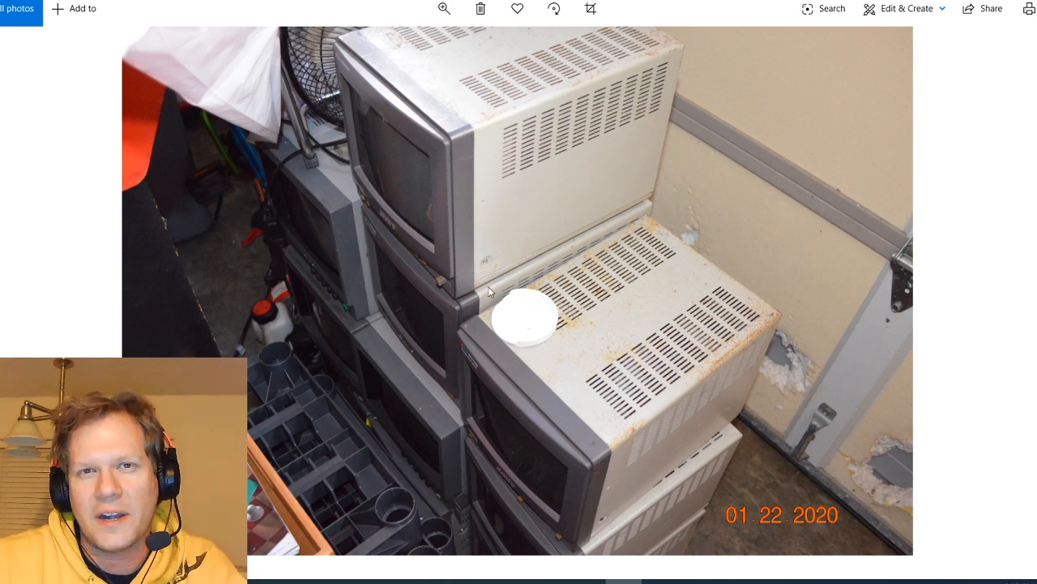
mouse_move(887, 312)
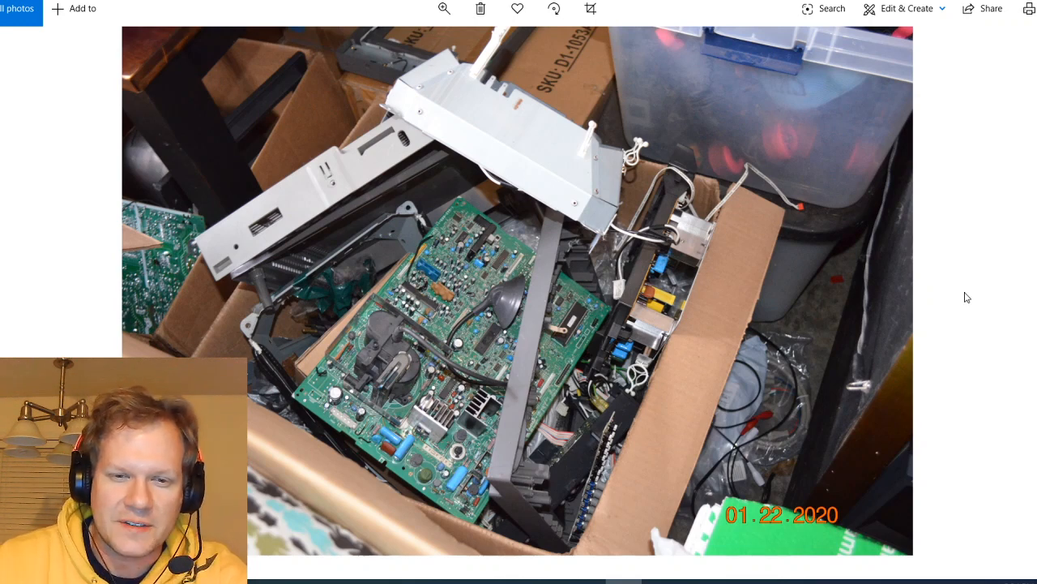
mouse_move(938, 351)
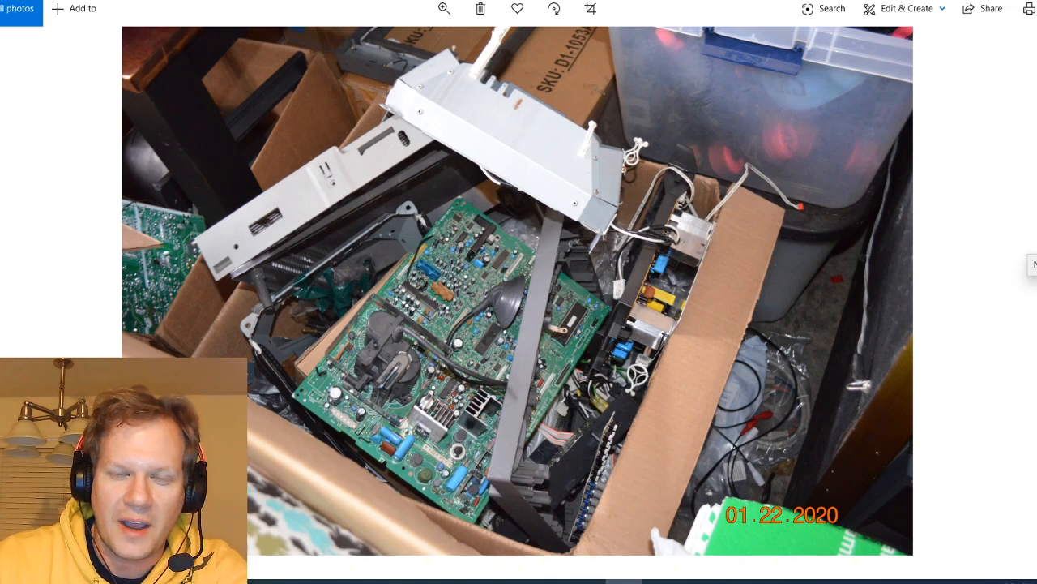
mouse_move(364, 382)
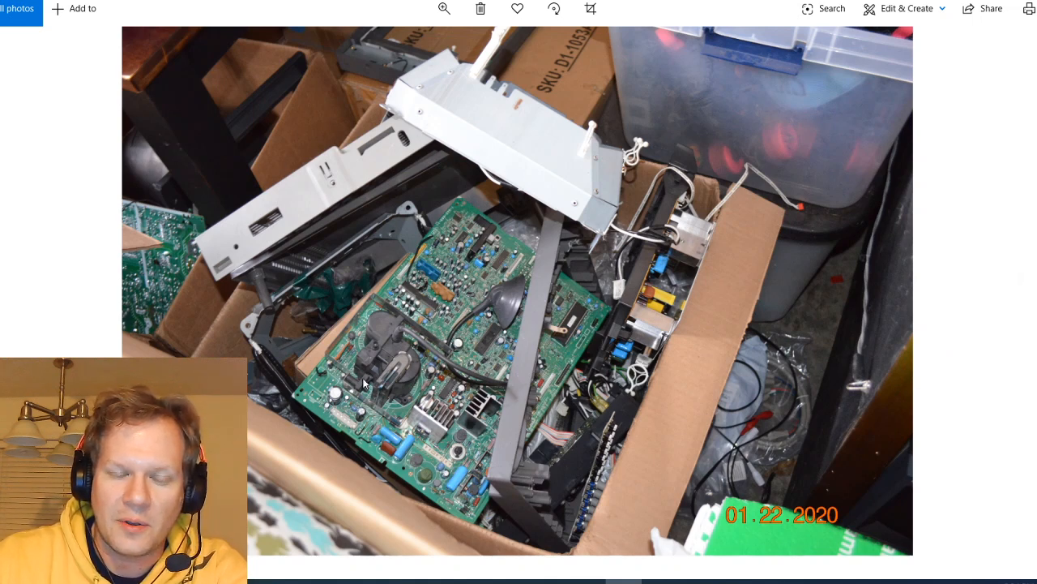
mouse_move(746, 246)
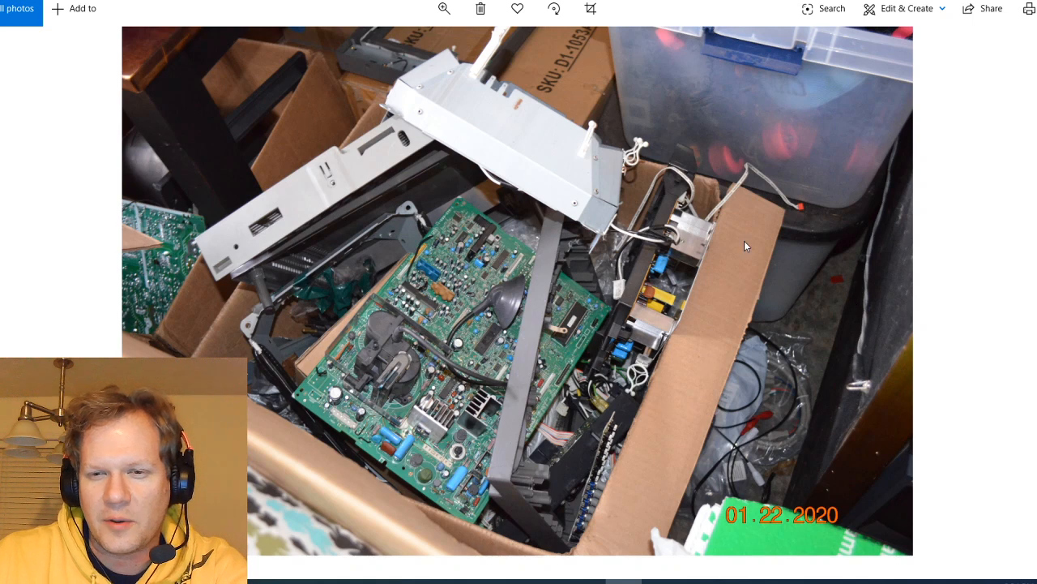
mouse_move(1007, 291)
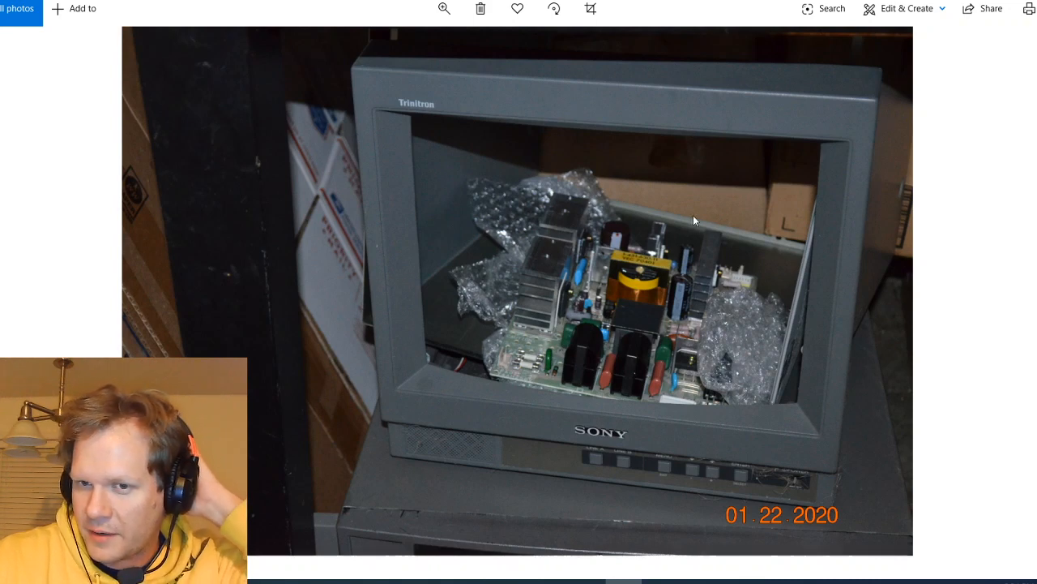
mouse_move(673, 215)
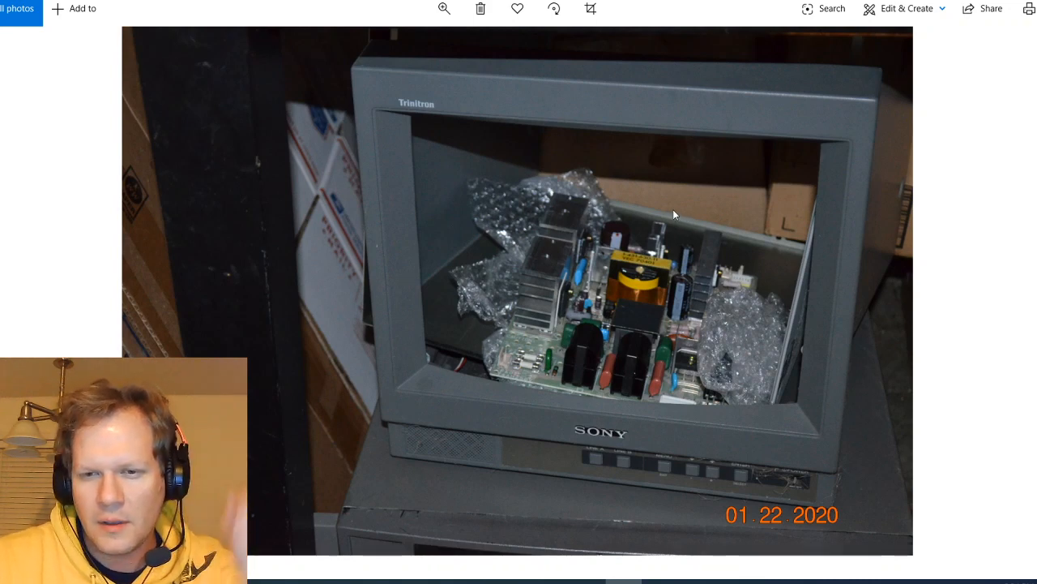
mouse_move(625, 284)
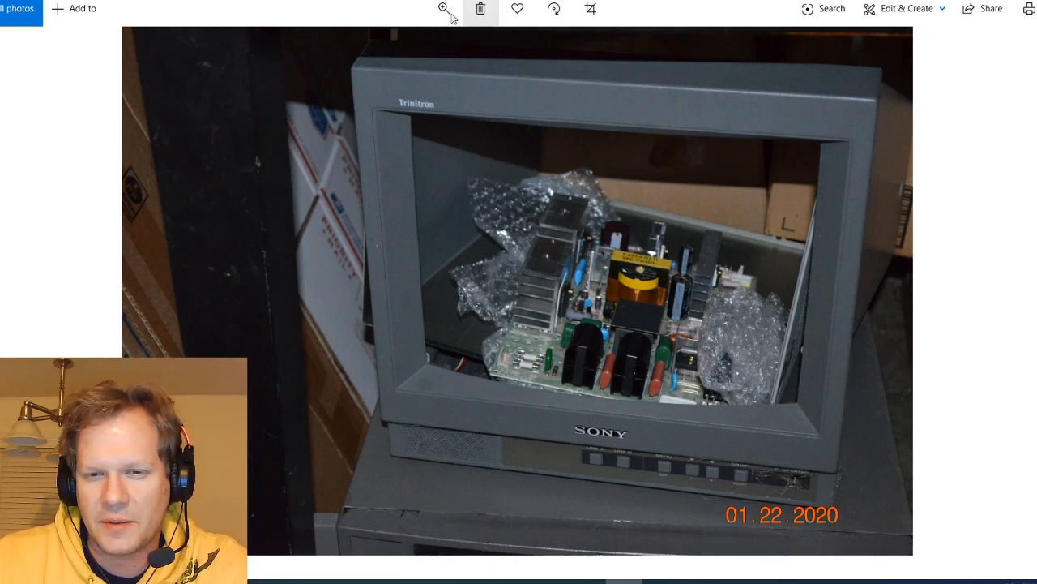
mouse_move(481, 9)
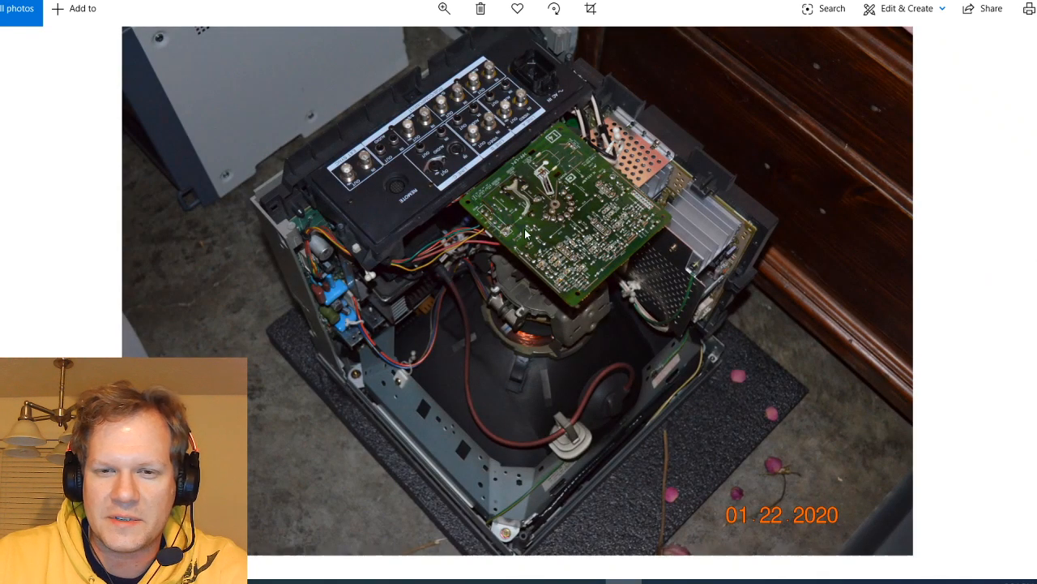
mouse_move(423, 348)
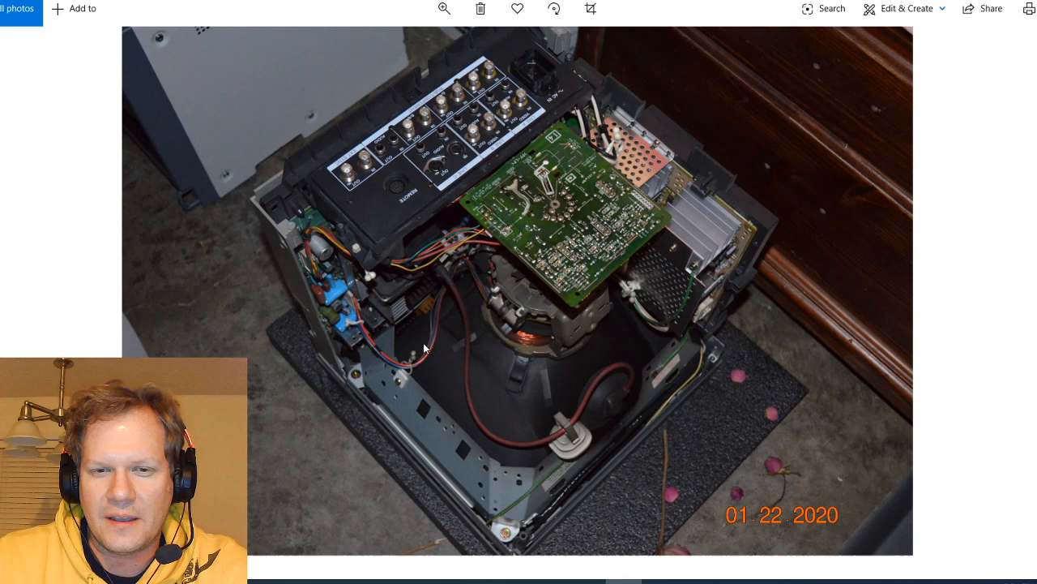
mouse_move(588, 378)
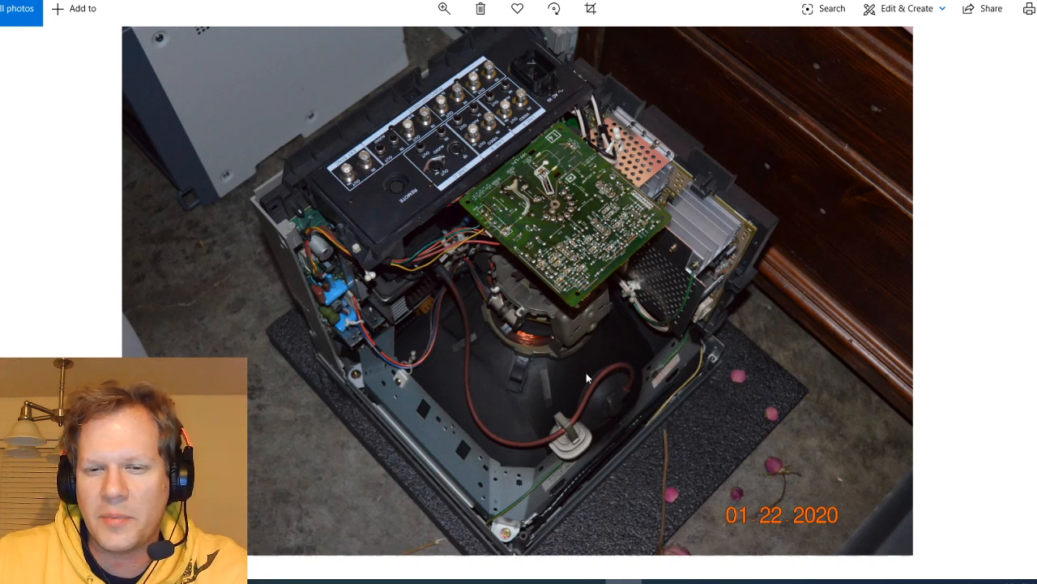
mouse_move(454, 482)
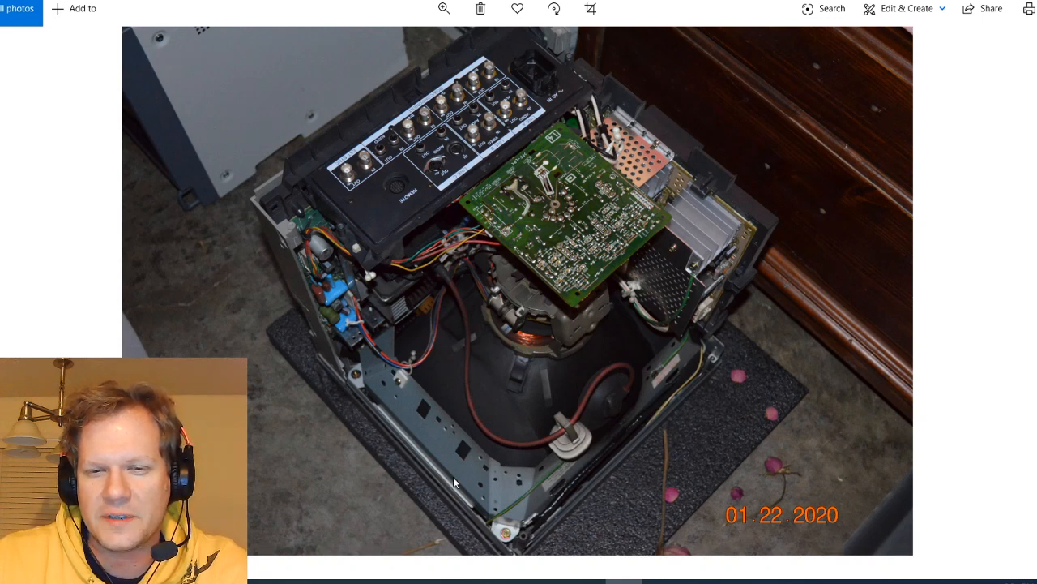
mouse_move(438, 111)
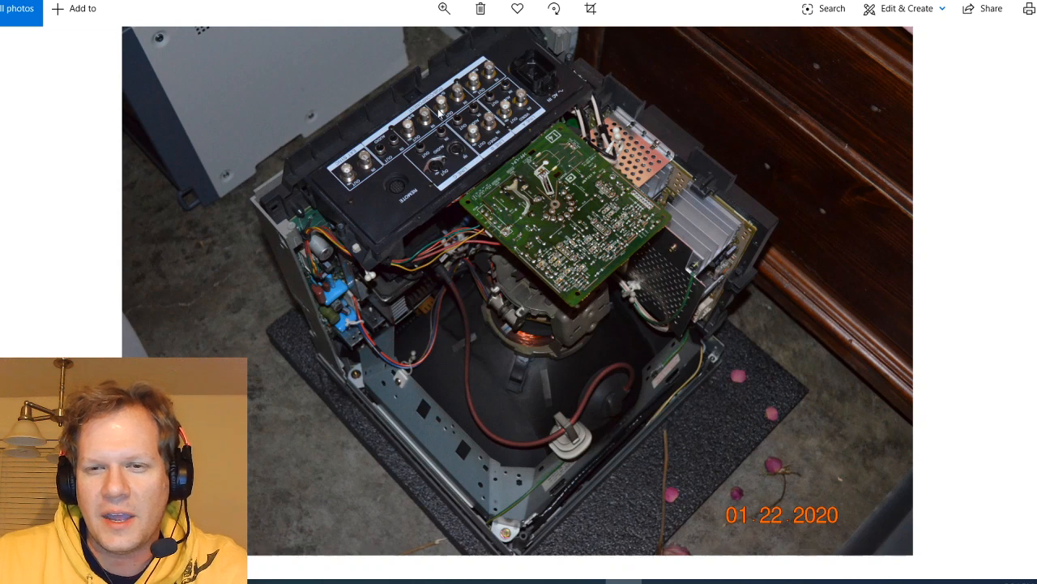
mouse_move(334, 292)
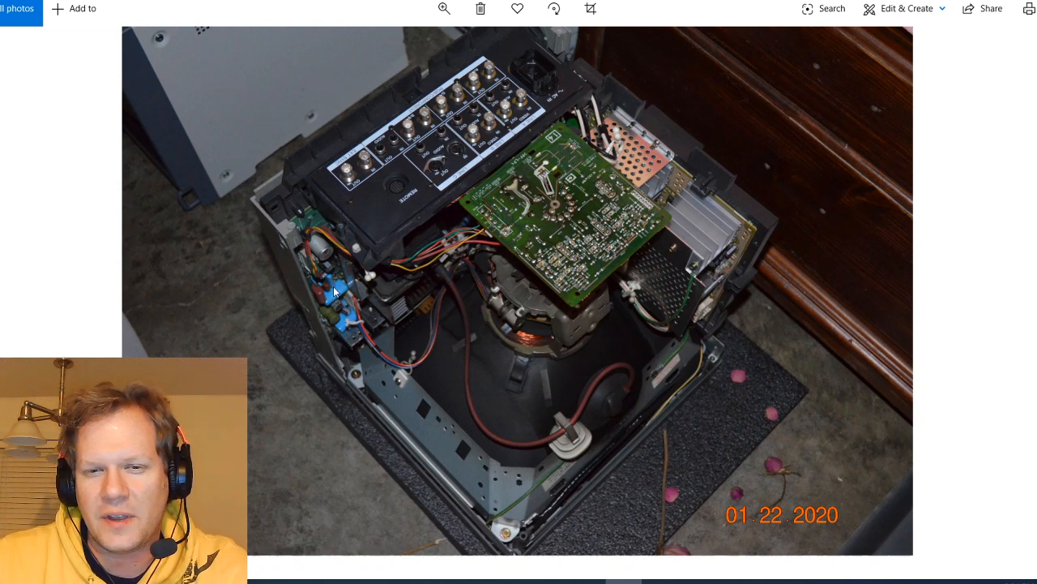
mouse_move(827, 469)
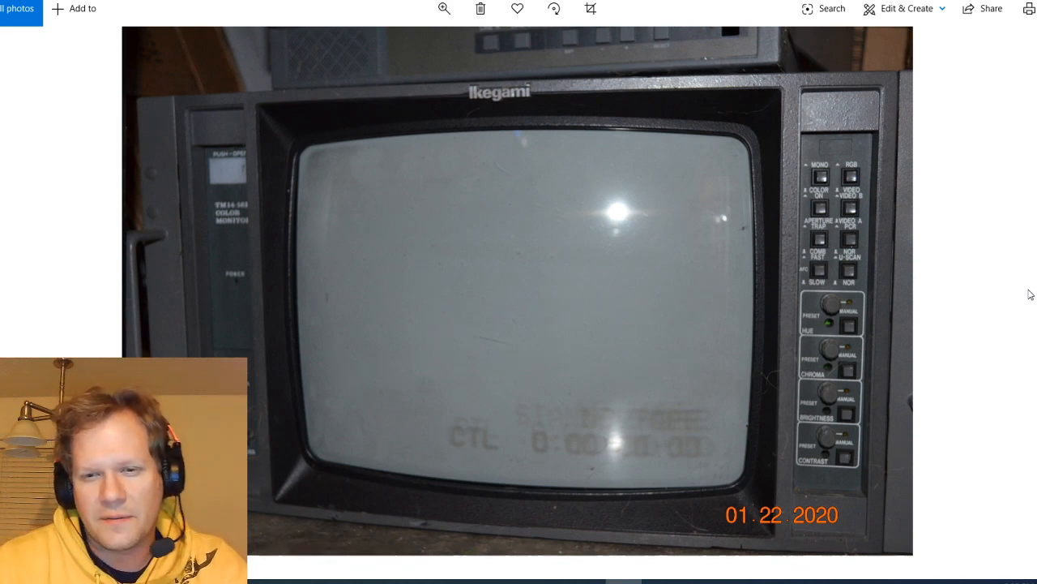
mouse_move(551, 462)
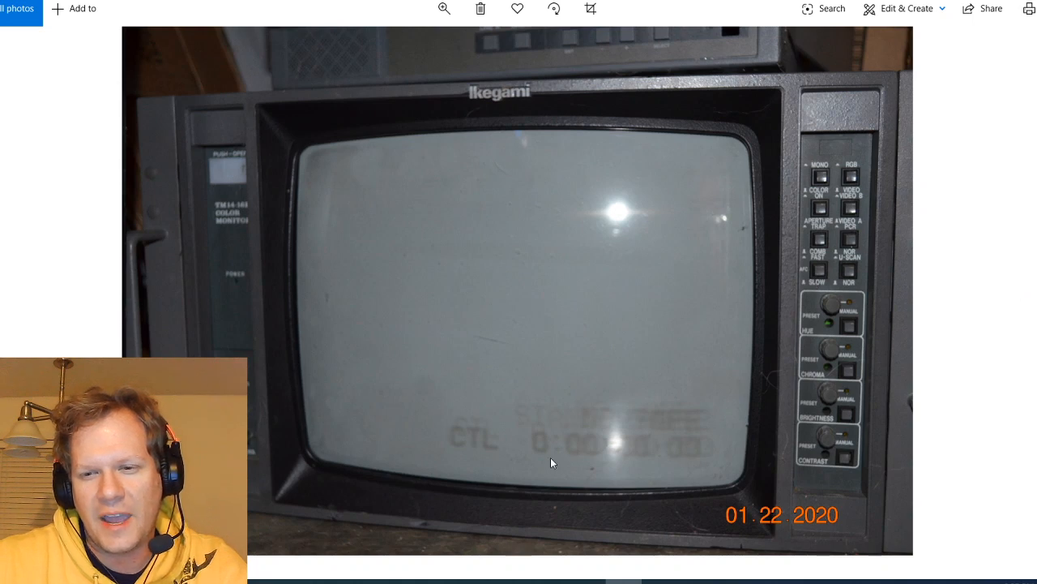
mouse_move(420, 267)
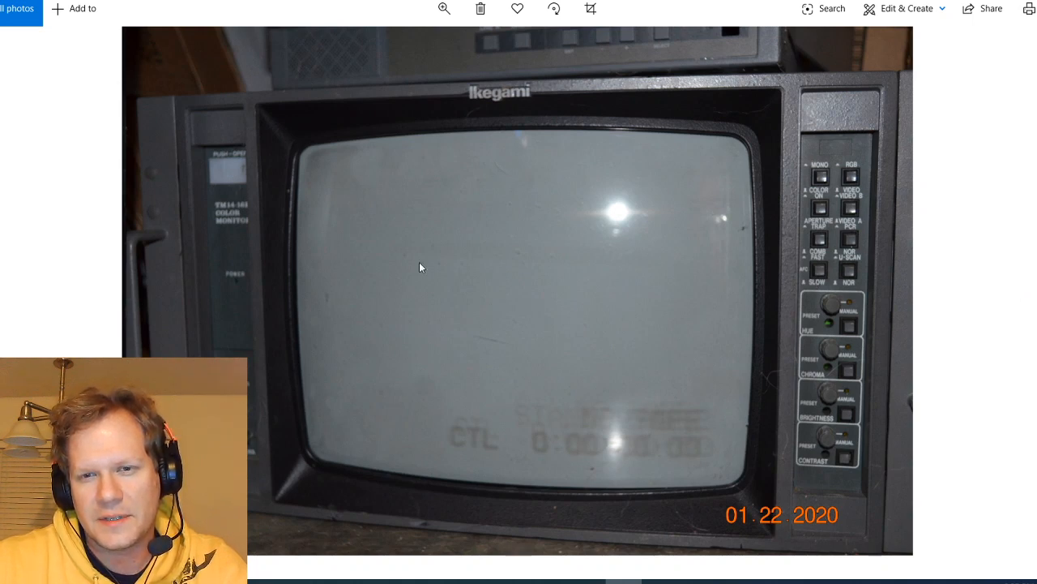
mouse_move(302, 298)
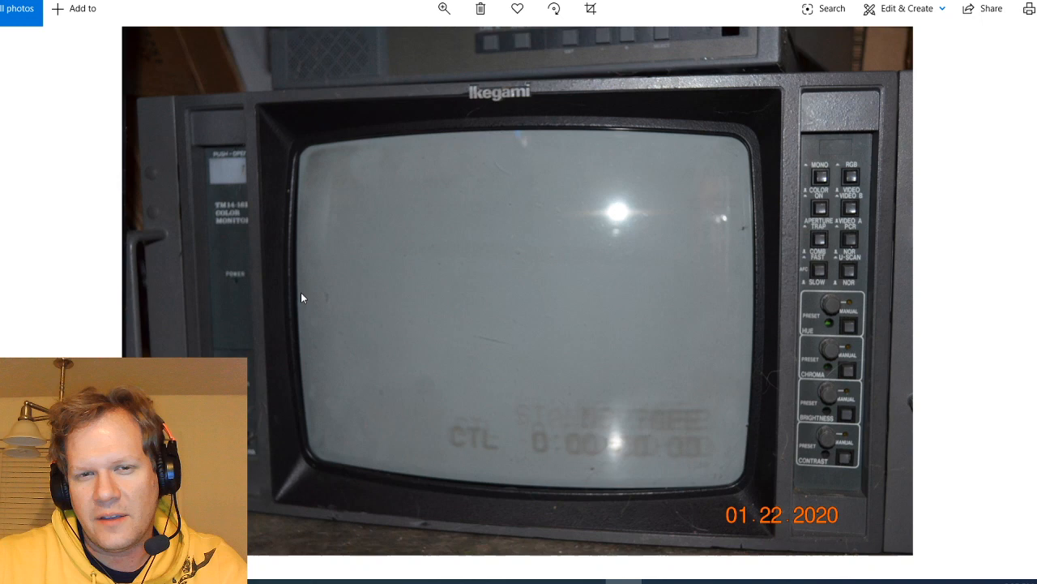
mouse_move(712, 416)
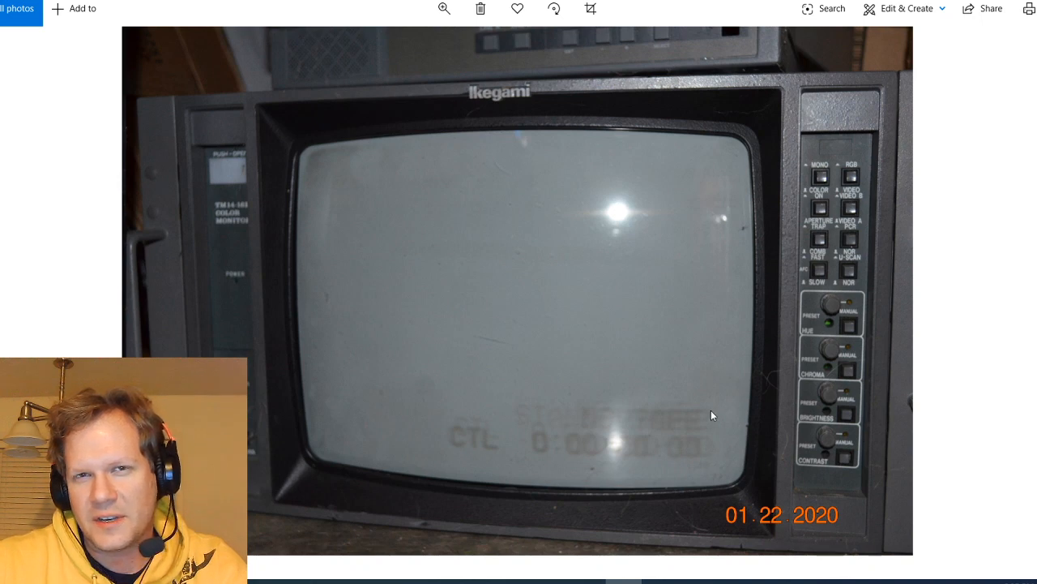
mouse_move(529, 247)
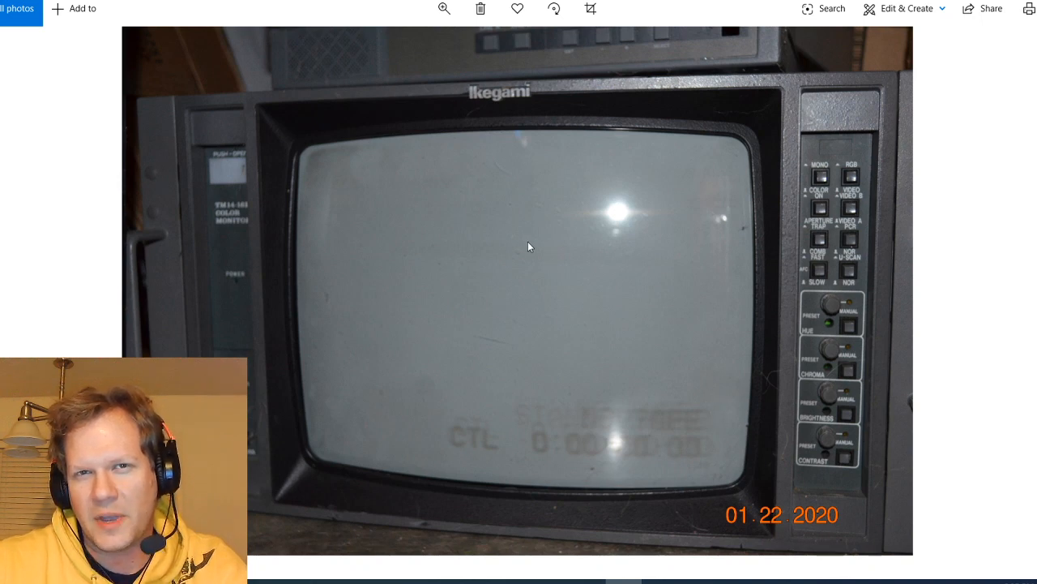
mouse_move(450, 168)
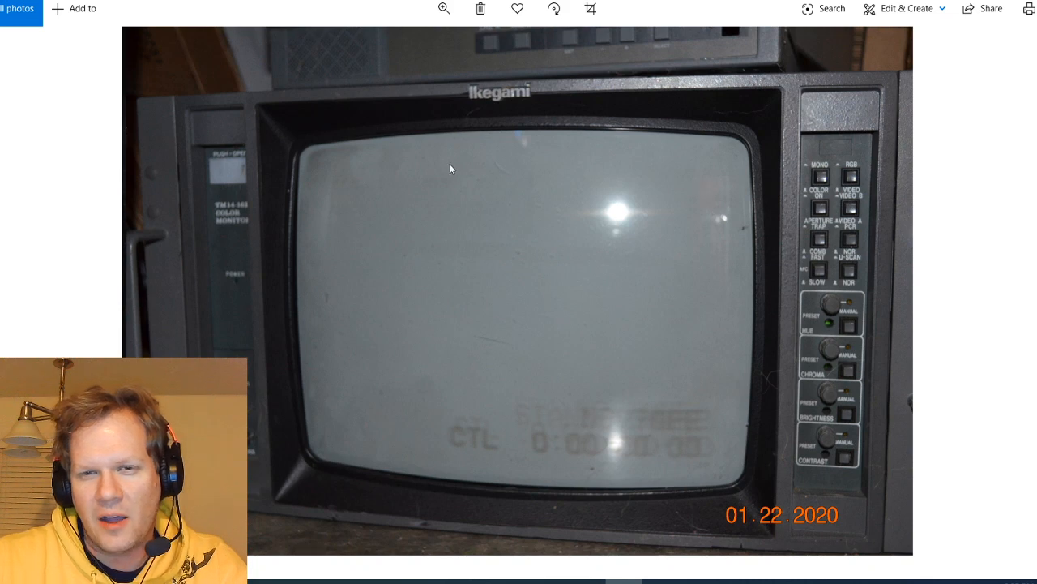
mouse_move(428, 190)
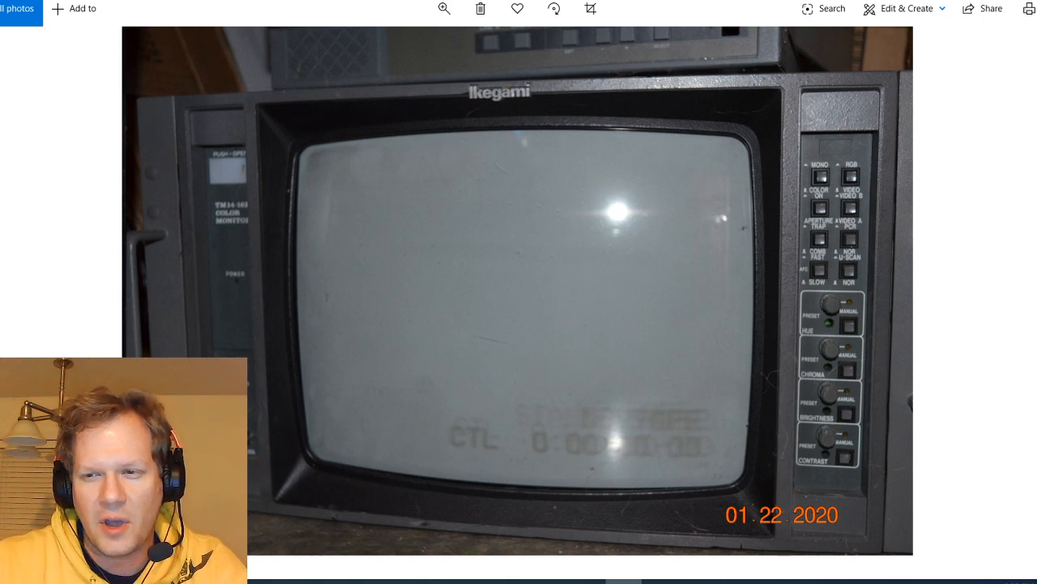
- Advance to the close-up photo of the Ikegami monitor's burned-in screen text
left_click(444, 8)
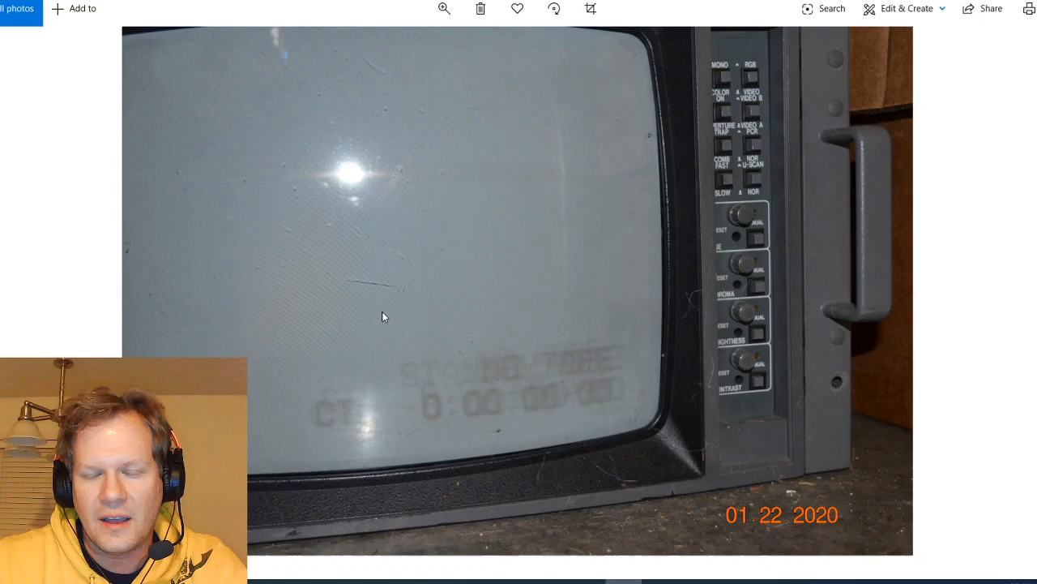
mouse_move(399, 321)
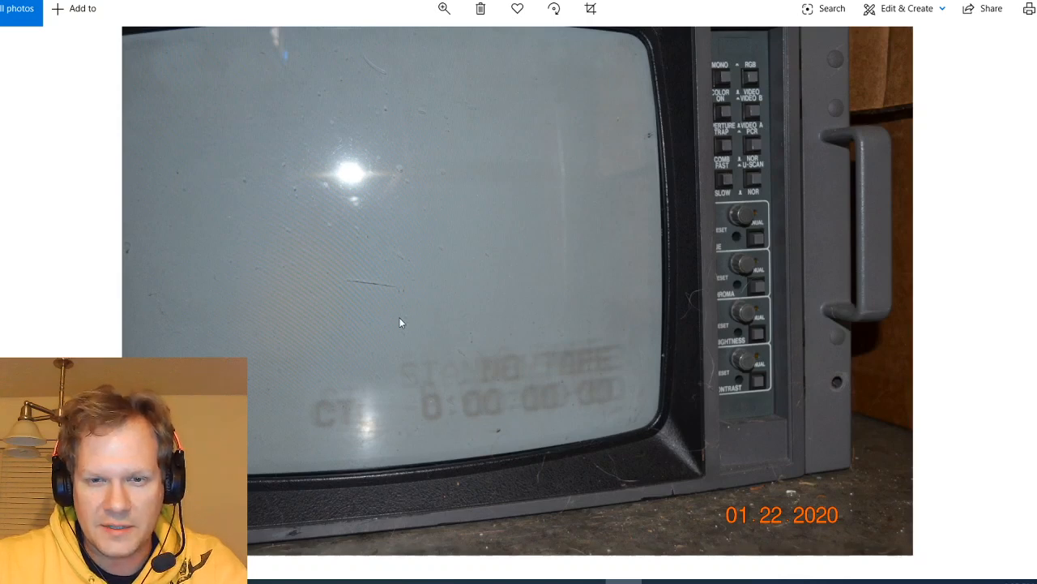
mouse_move(454, 458)
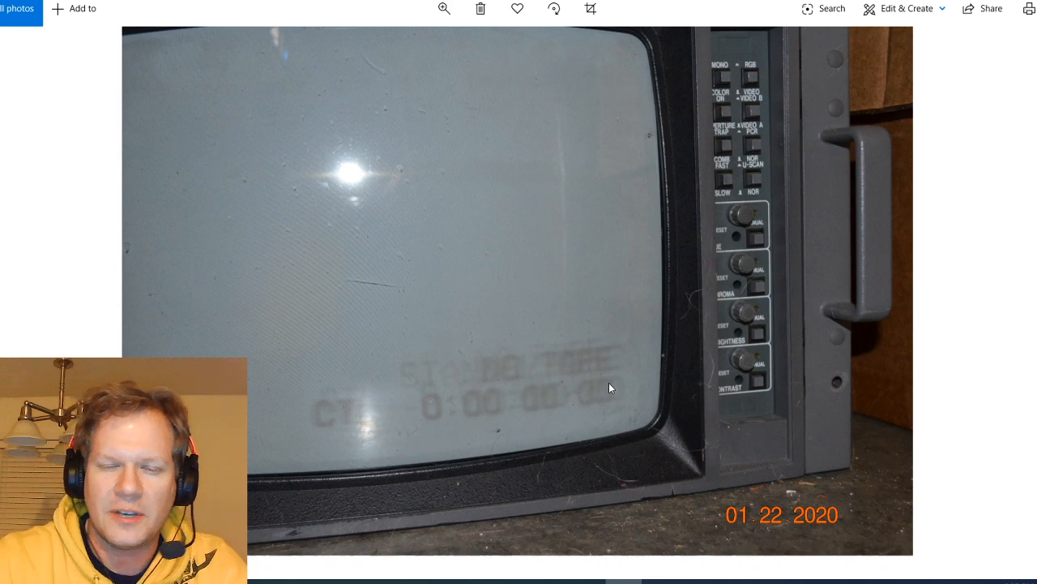
mouse_move(542, 319)
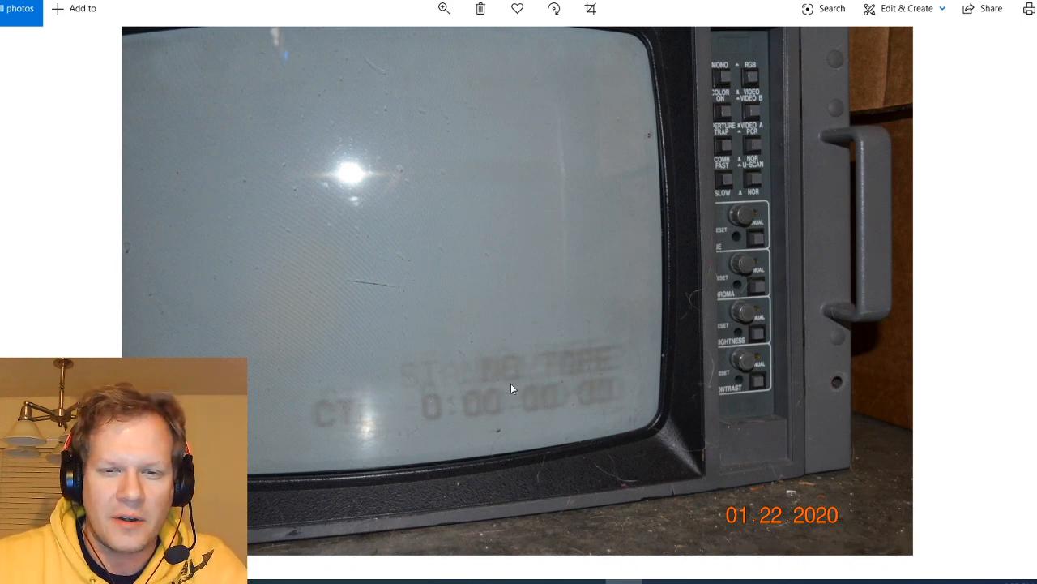
mouse_move(592, 352)
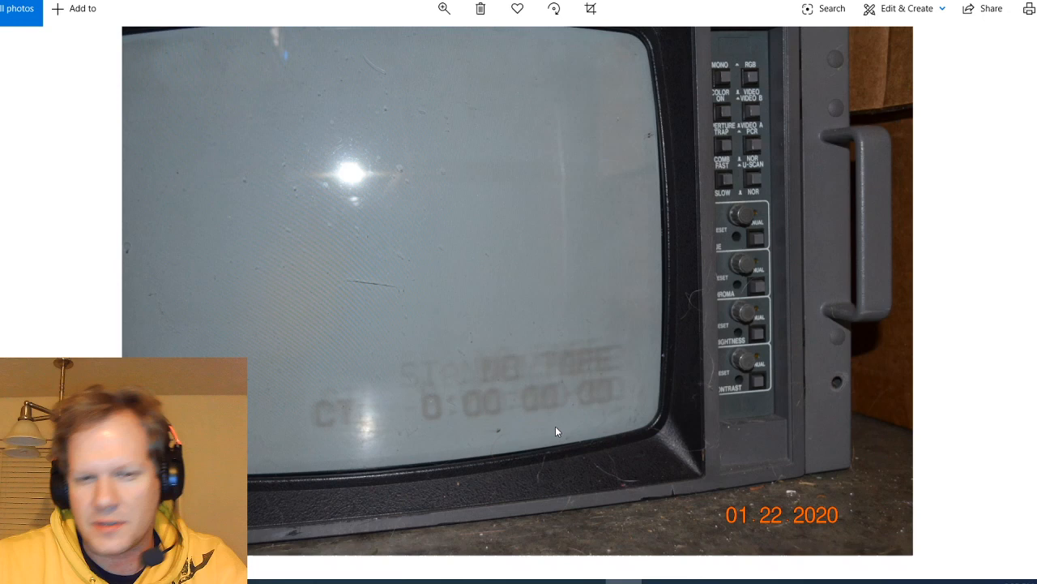
mouse_move(669, 345)
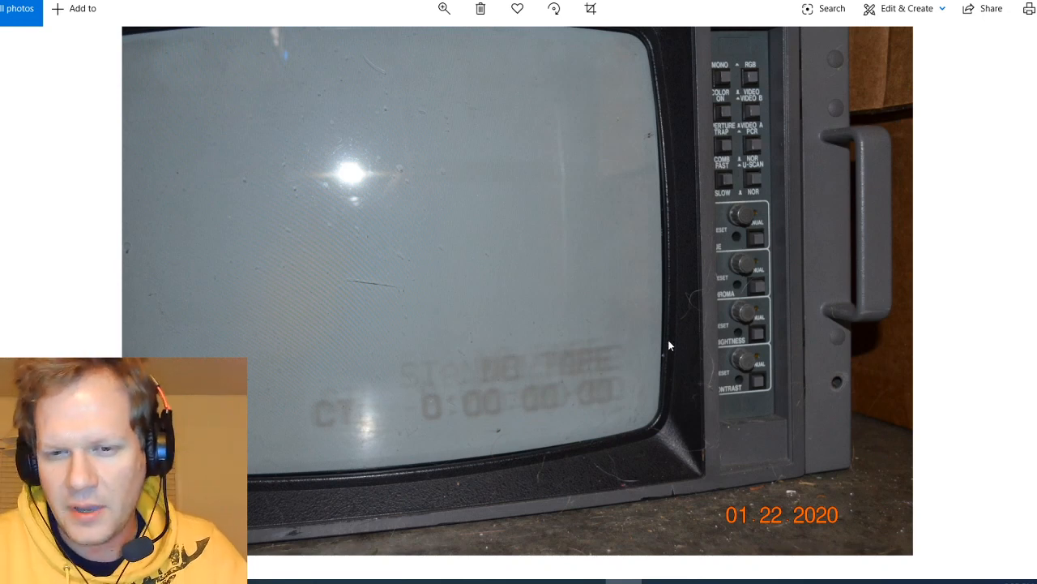
mouse_move(485, 351)
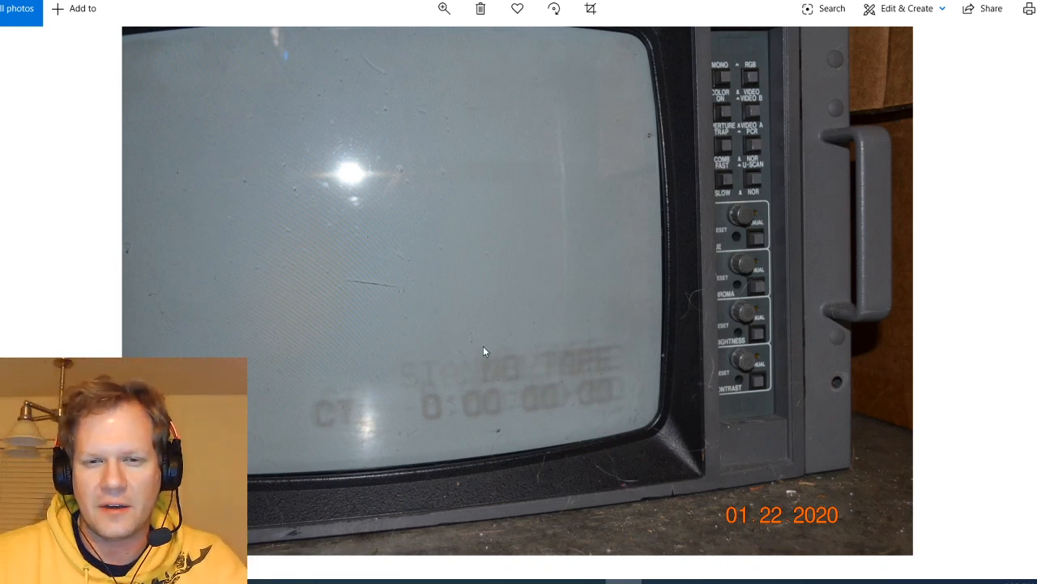
mouse_move(541, 378)
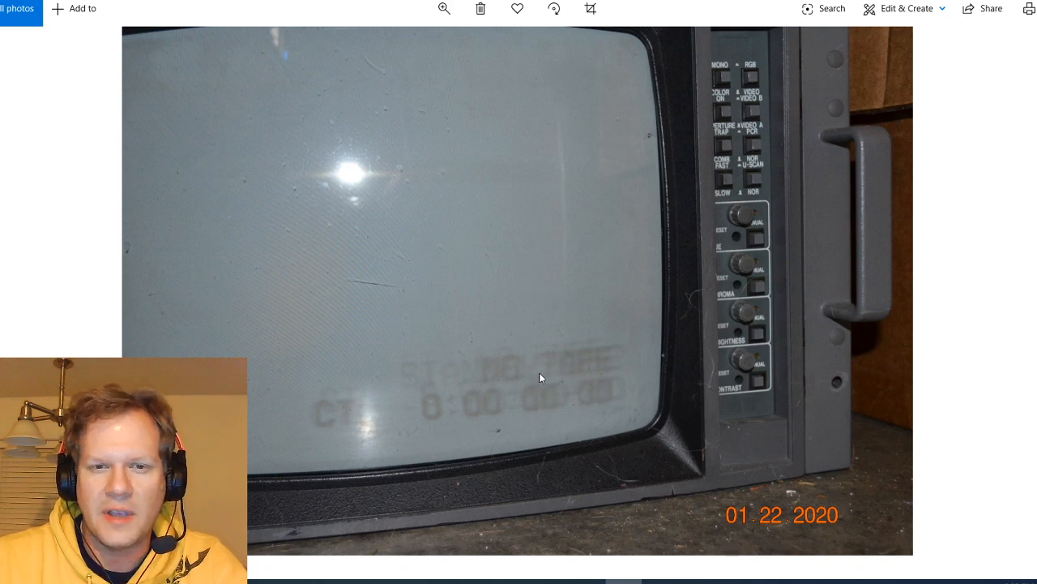
mouse_move(1021, 268)
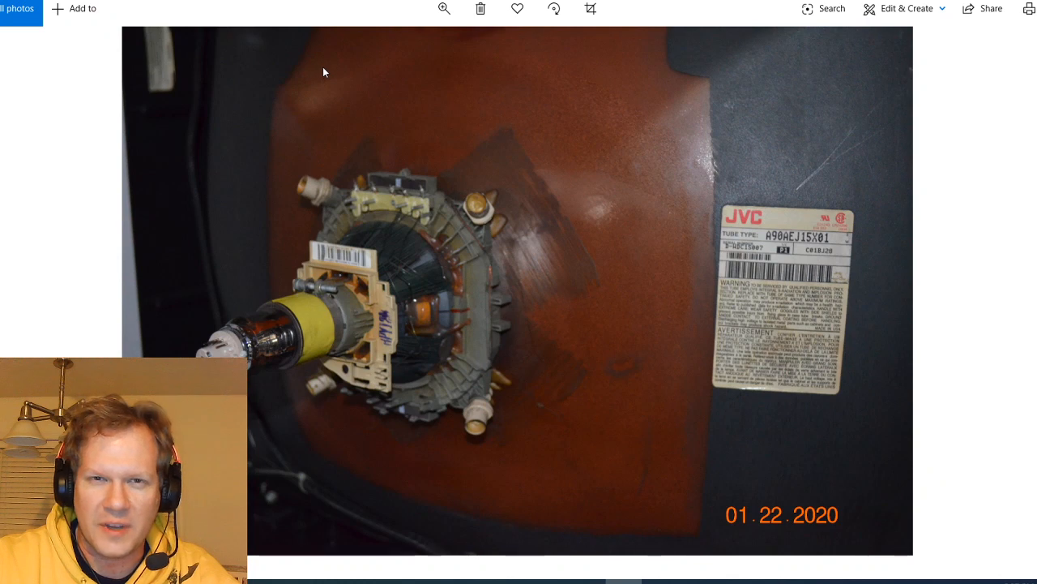
mouse_move(564, 293)
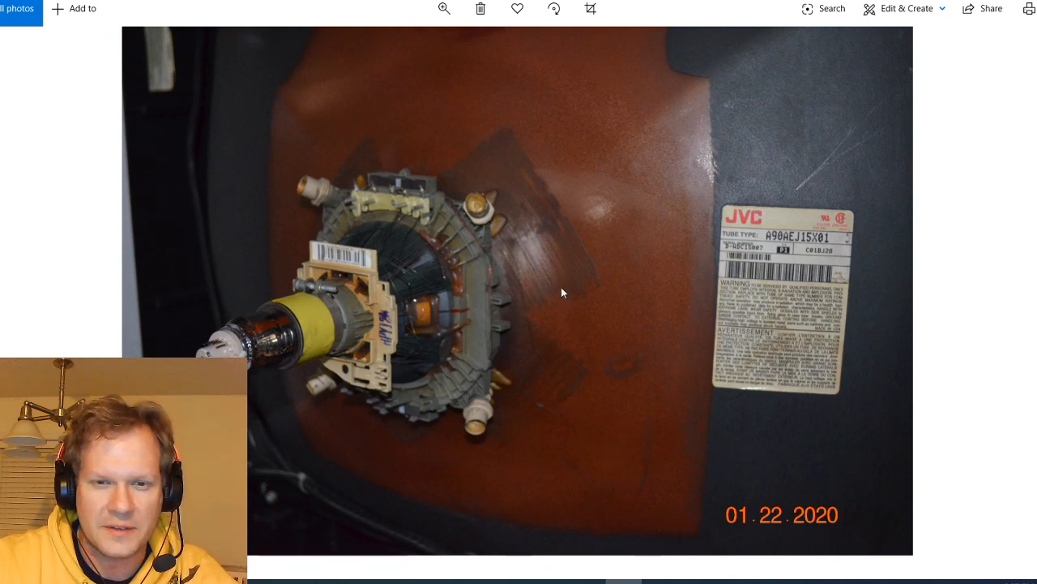
mouse_move(379, 366)
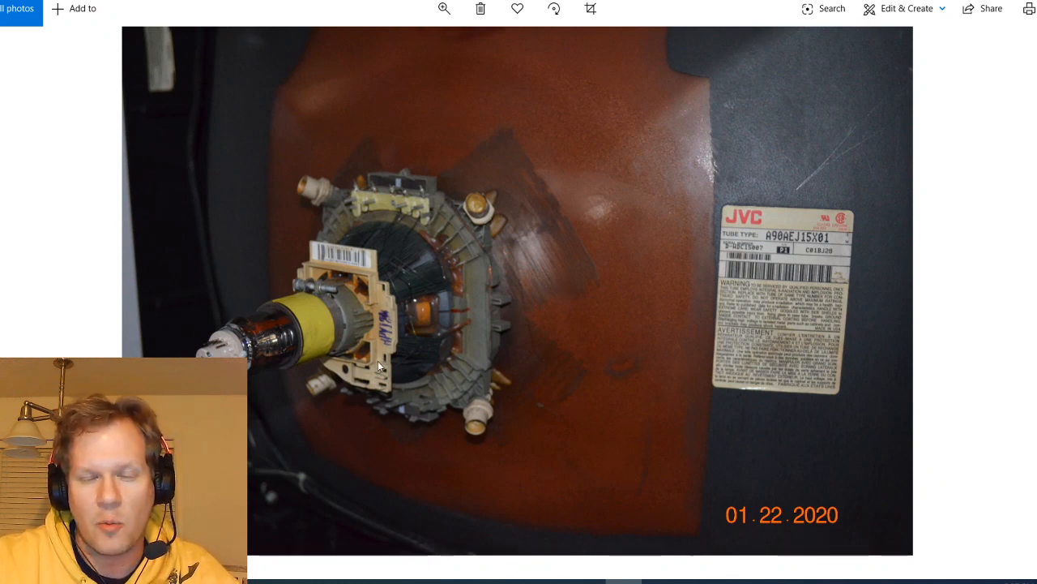
mouse_move(686, 127)
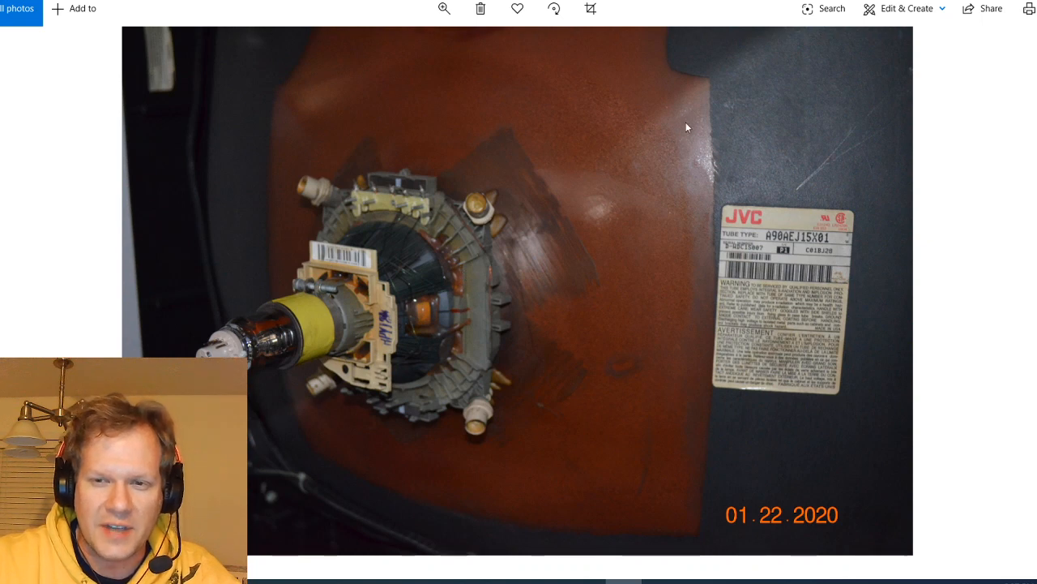
mouse_move(802, 260)
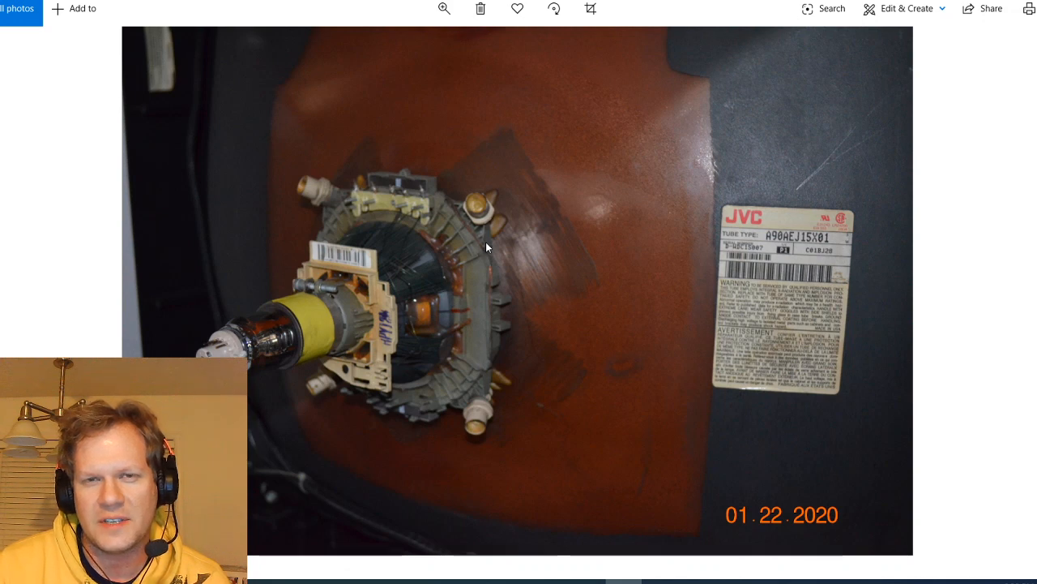
mouse_move(207, 258)
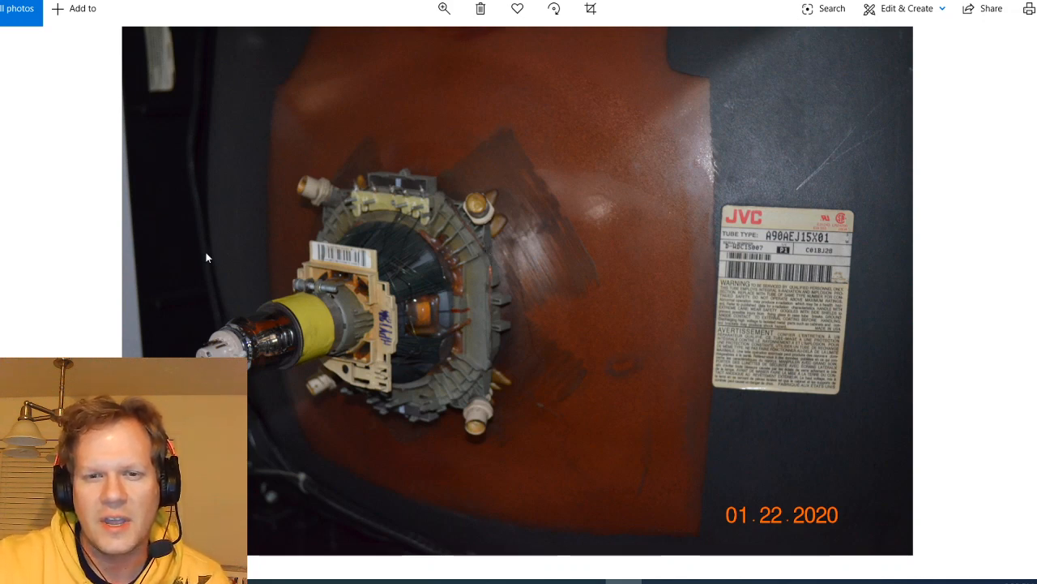
mouse_move(744, 294)
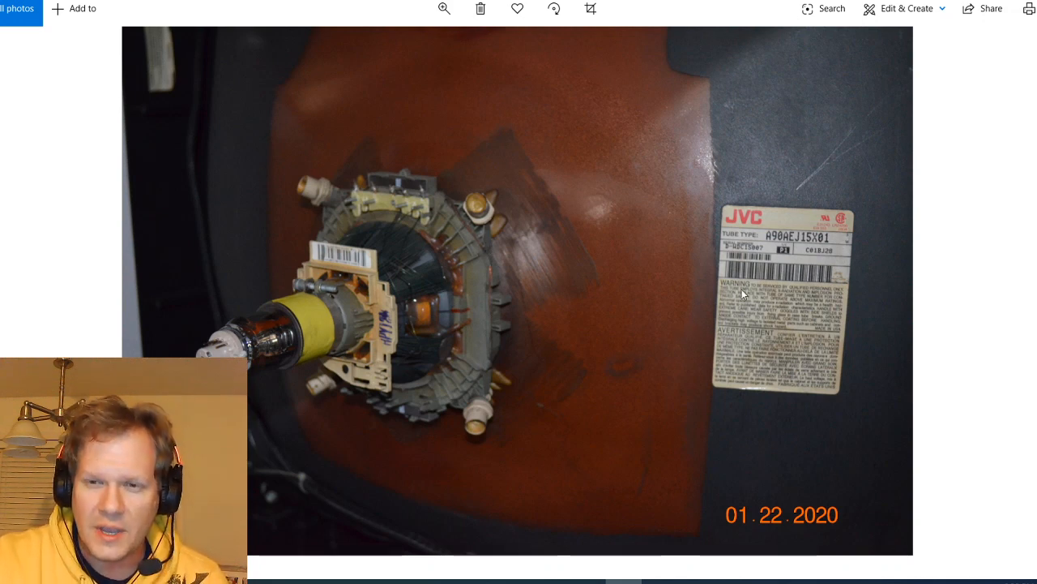
mouse_move(648, 426)
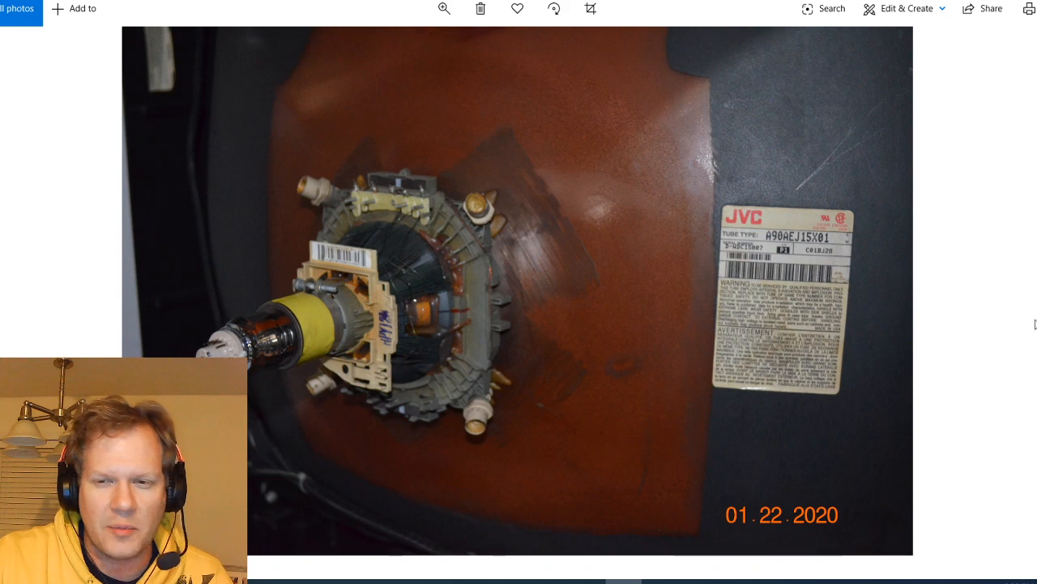
mouse_move(816, 314)
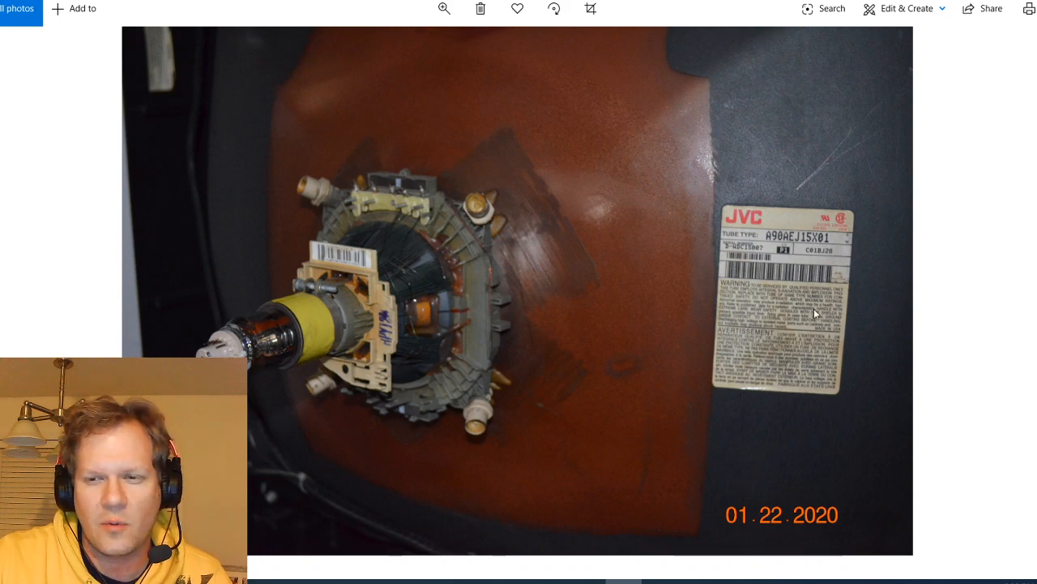